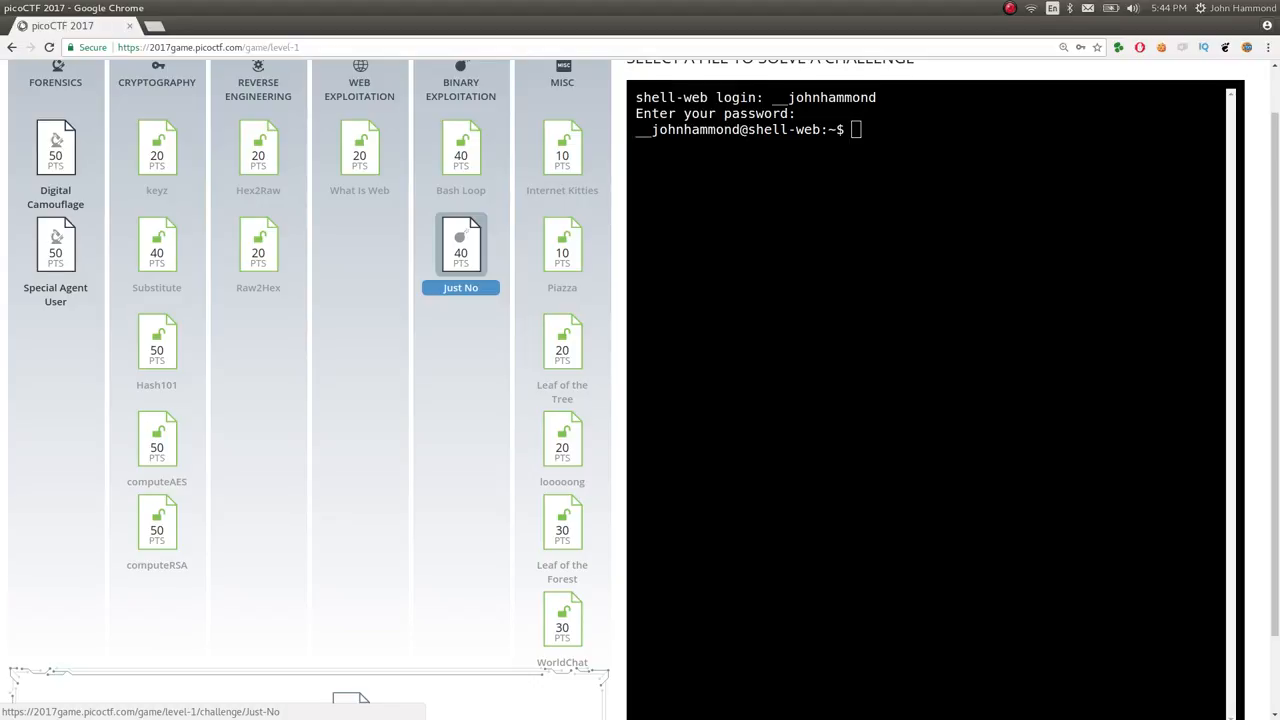
Open the Just No challenge and reveal its hint about relative paths and spoofed auth files
{"action": "left_click", "coordinate": [460, 245]}
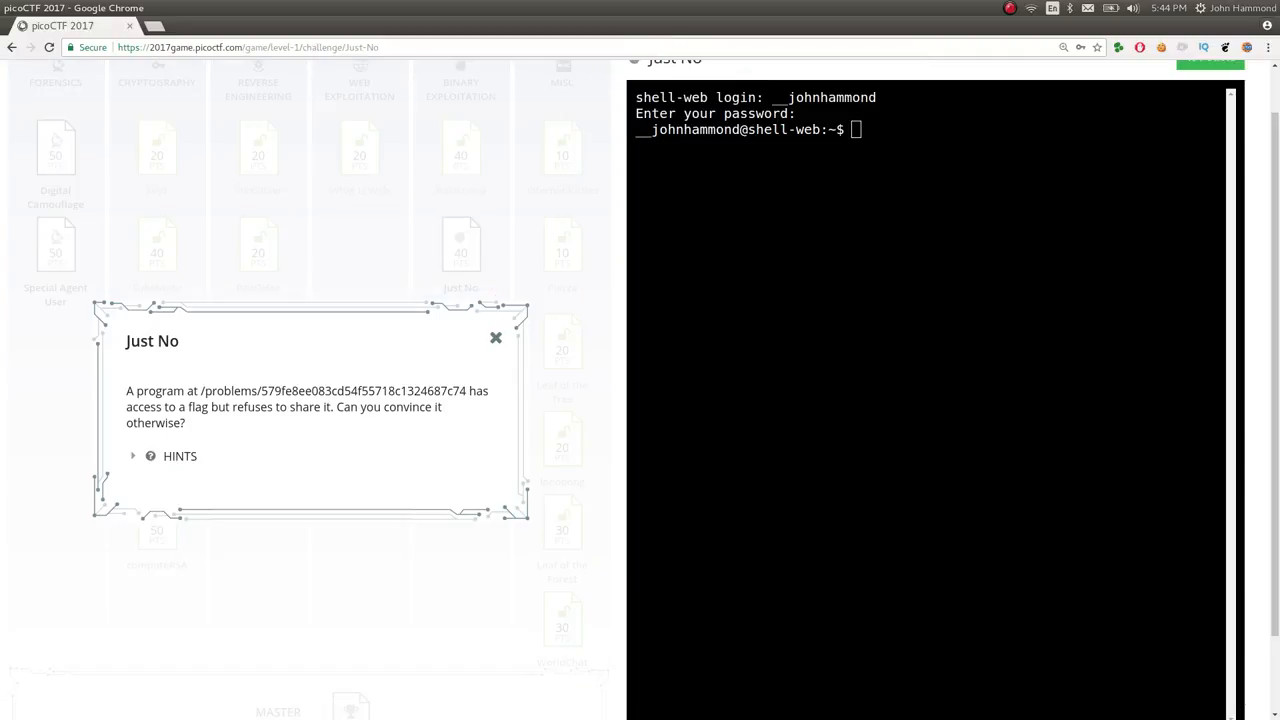
{"action": "left_click_drag", "start_coordinate": [201, 391], "coordinate": [277, 391]}
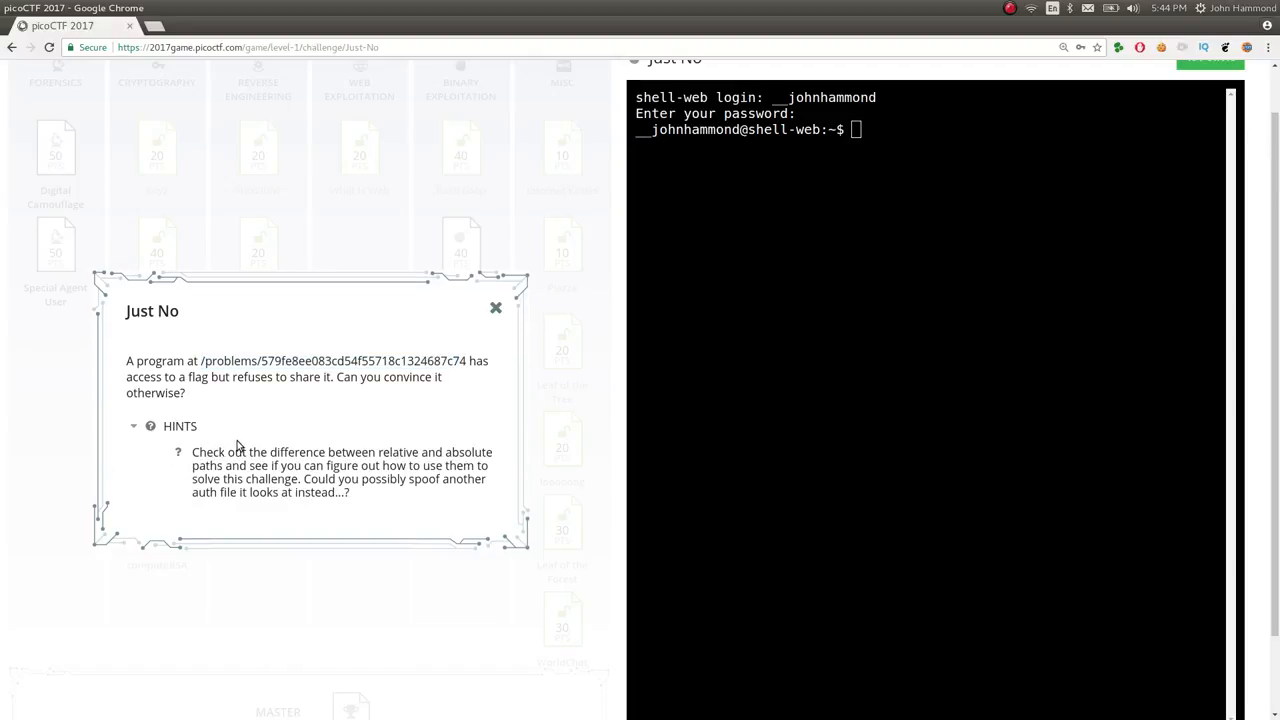
{"action": "mouse_move", "coordinate": [351, 500]}
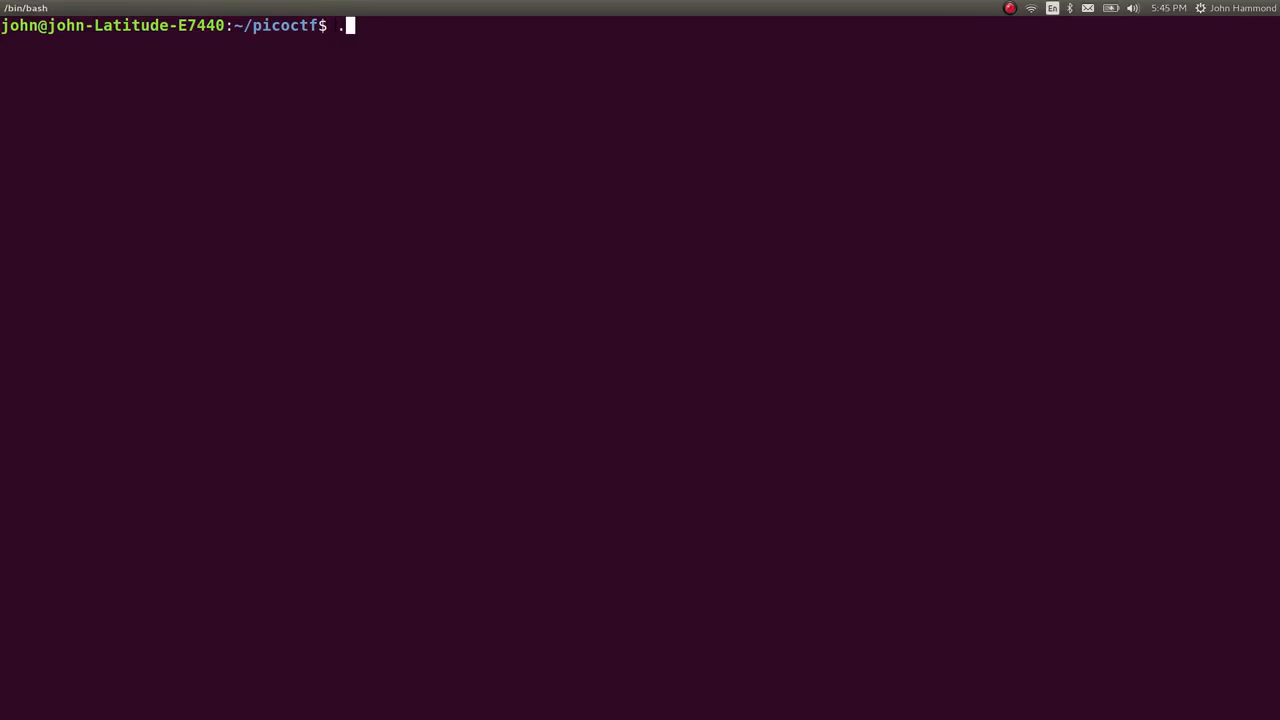
Log in with shell.sh, list the Just No folder with ls -l, and print justno.c
{"action": "type", "text": "/shell.sh"}
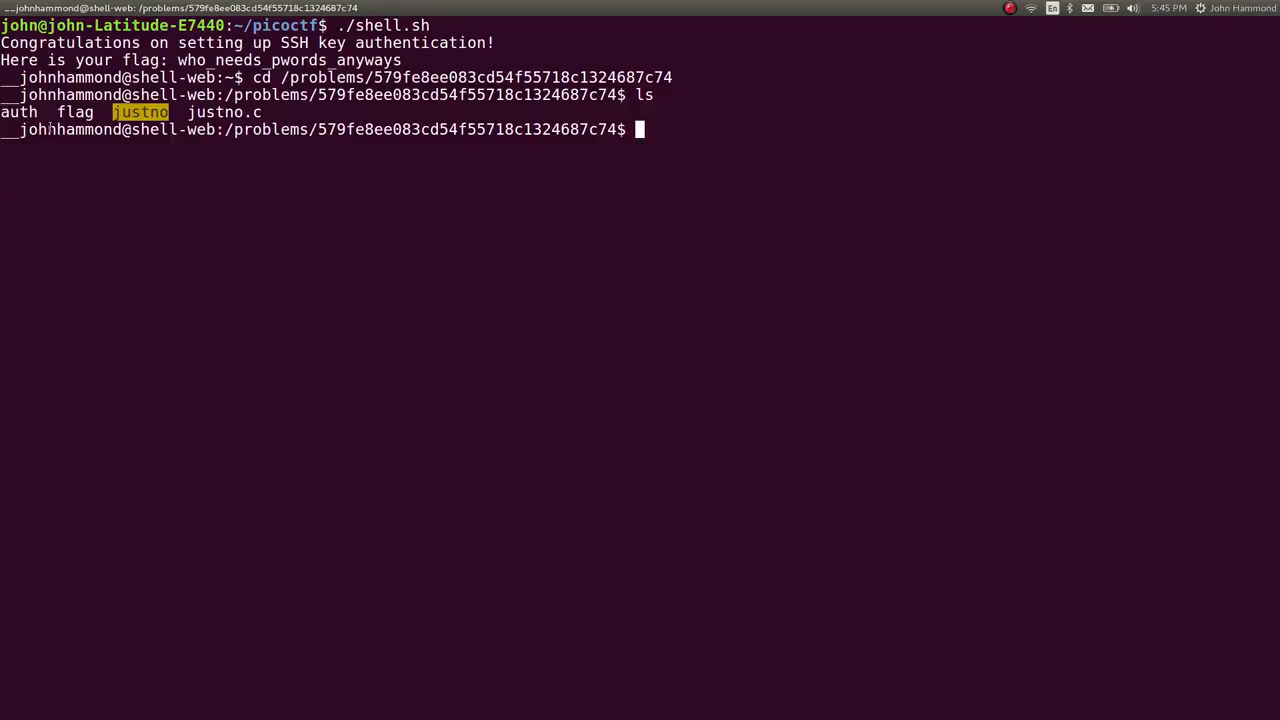
{"action": "type", "text": "ls -l"}
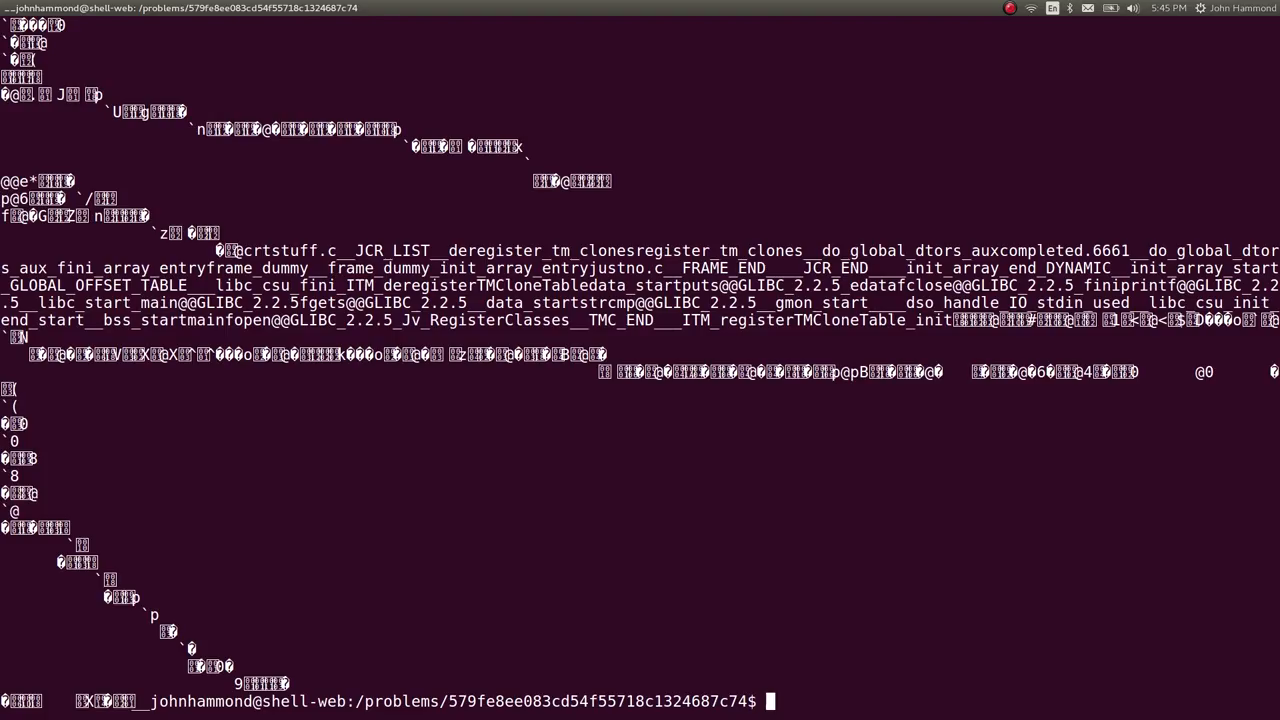
{"action": "type", "text": "cat justno.c"}
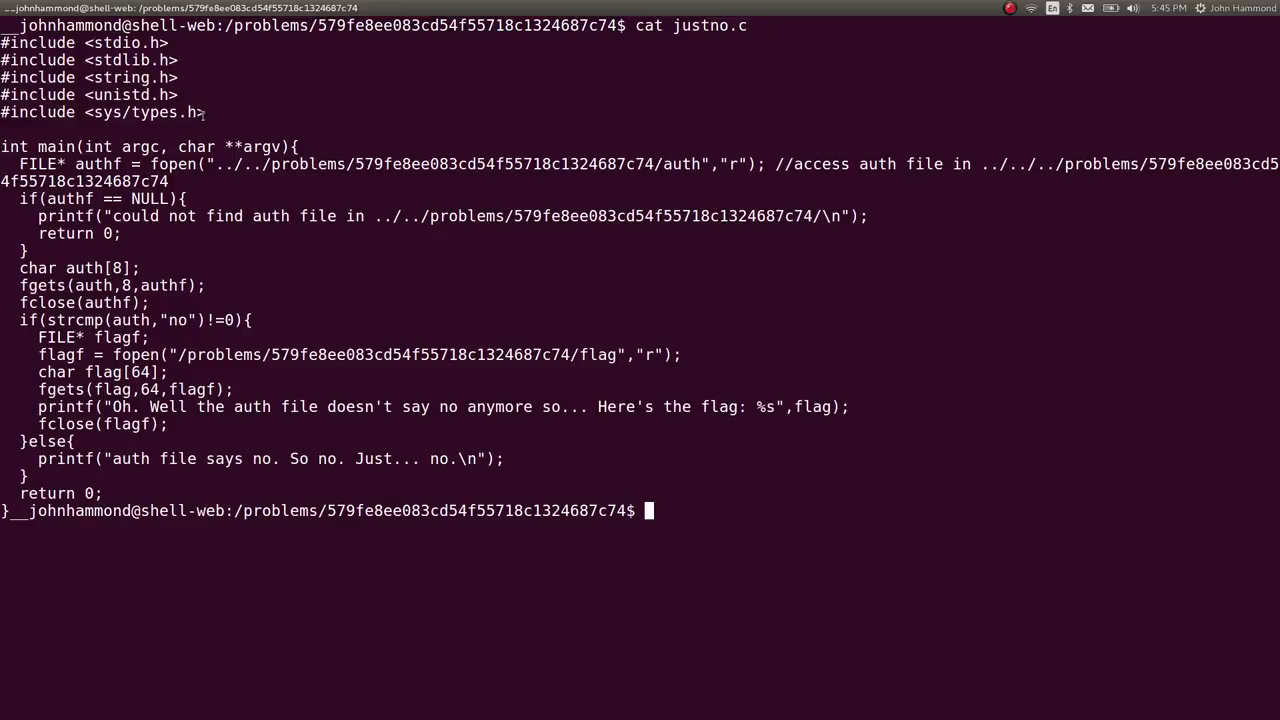
{"action": "double_click", "coordinate": [150, 146]}
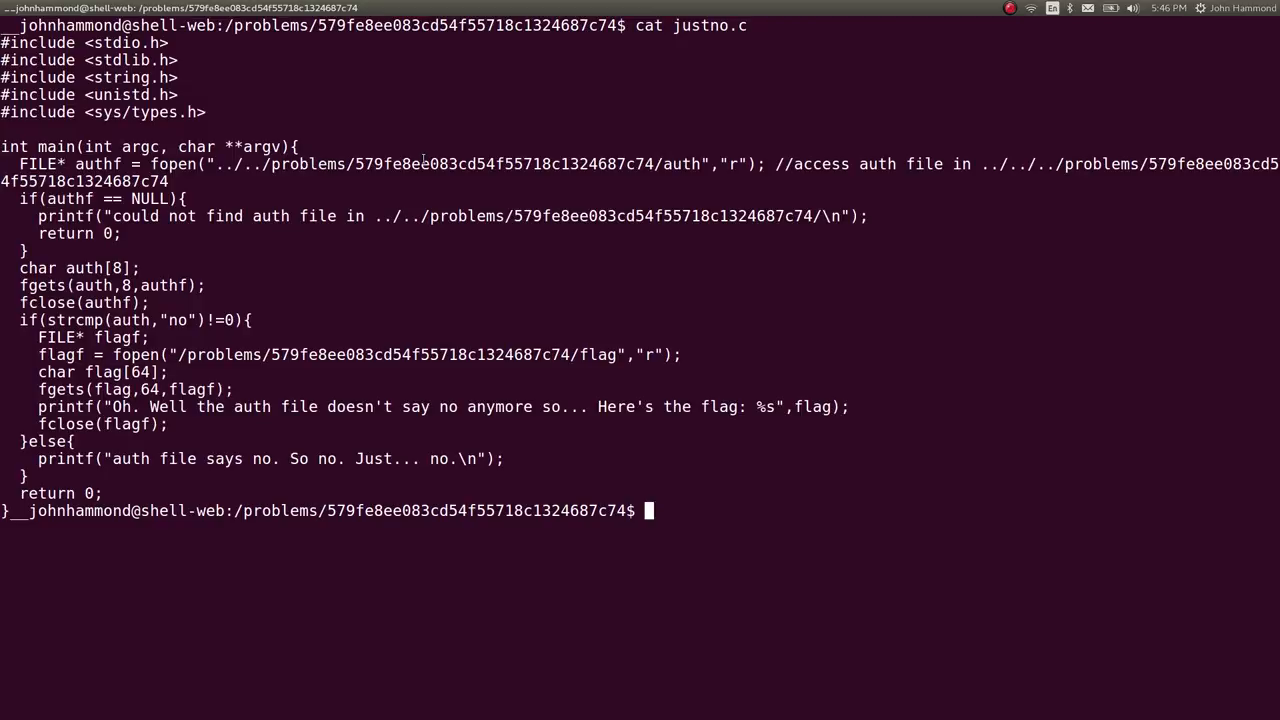
{"action": "mouse_move", "coordinate": [831, 177]}
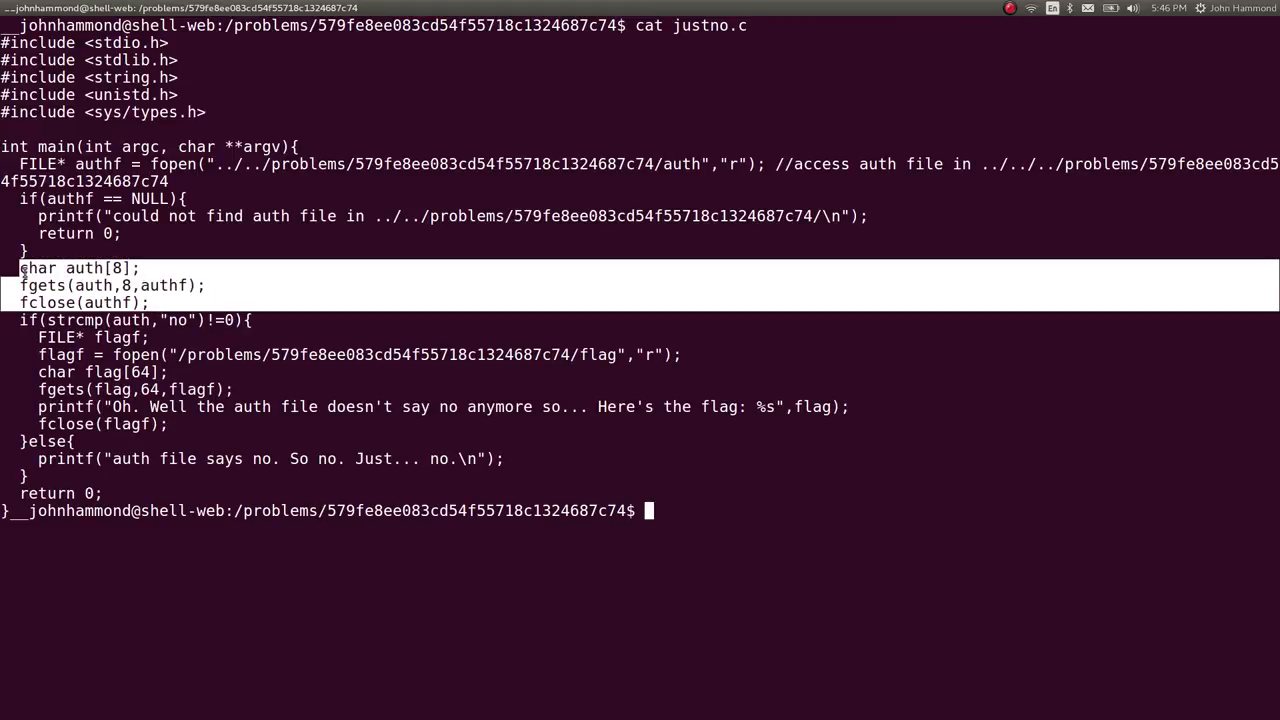
{"action": "double_click", "coordinate": [83, 268]}
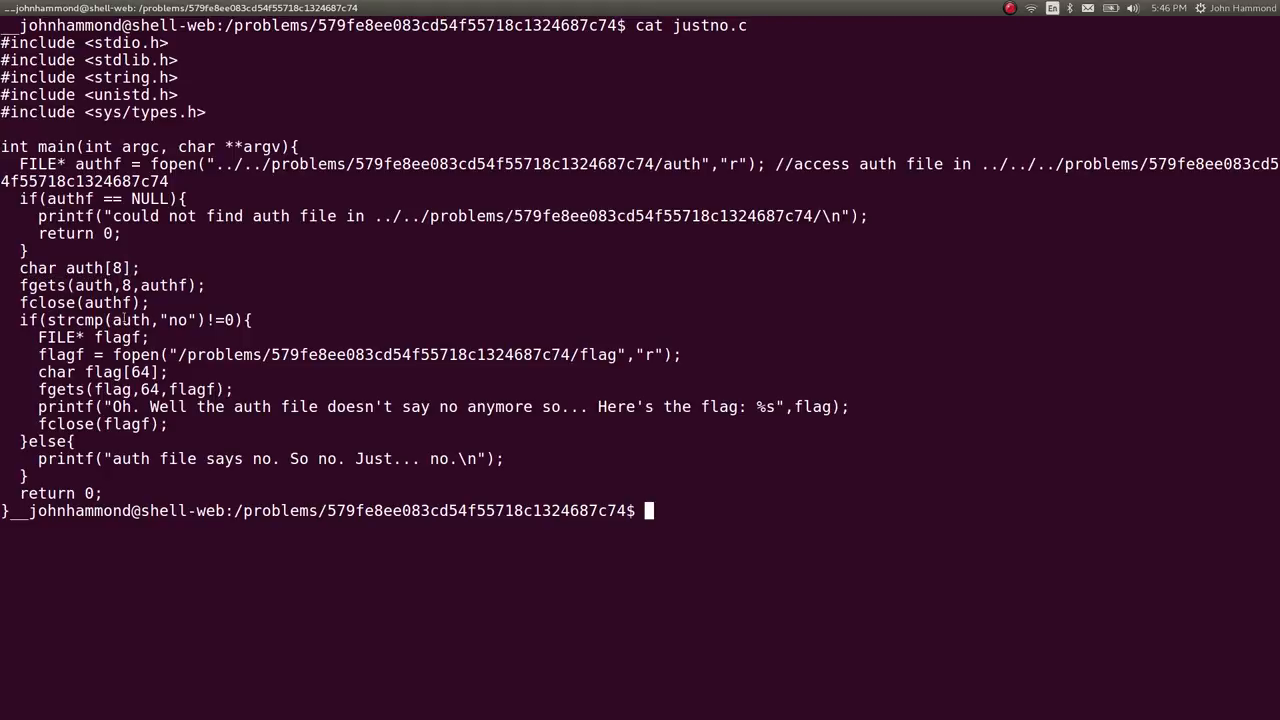
{"action": "double_click", "coordinate": [176, 320]}
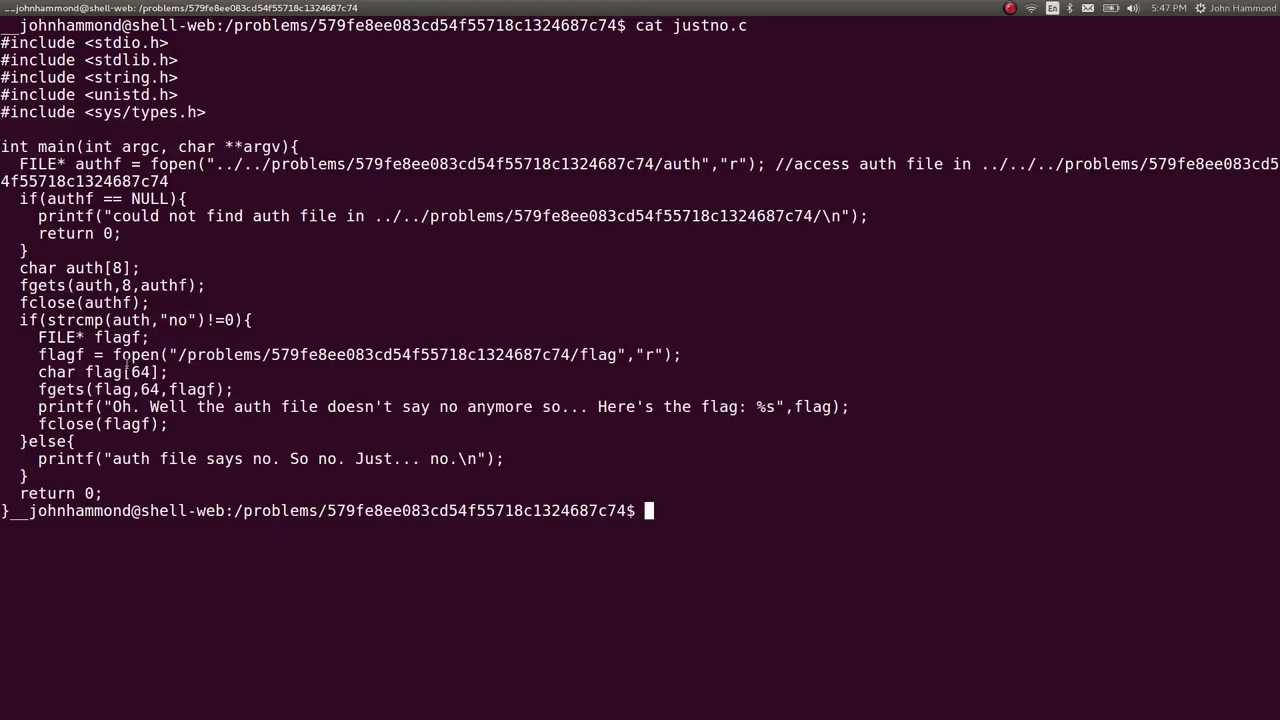
{"action": "mouse_move", "coordinate": [513, 369]}
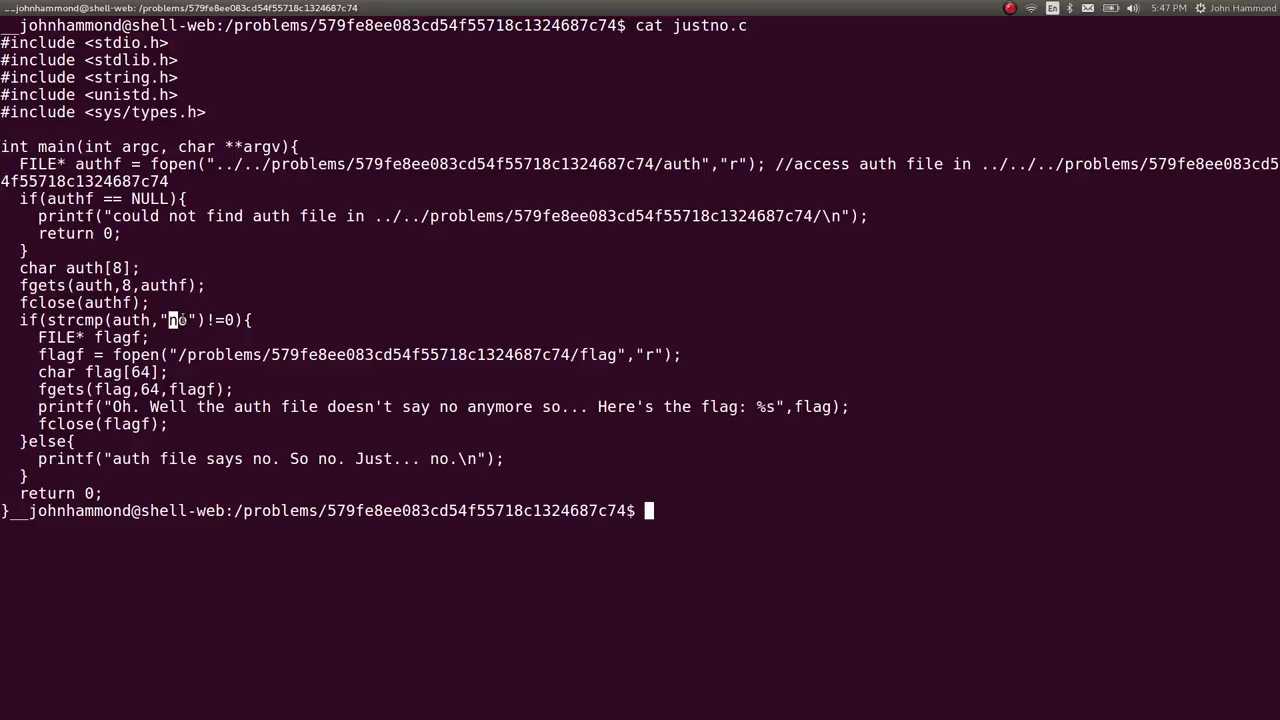
{"action": "double_click", "coordinate": [175, 320]}
{"action": "type", "text": "./justno"}
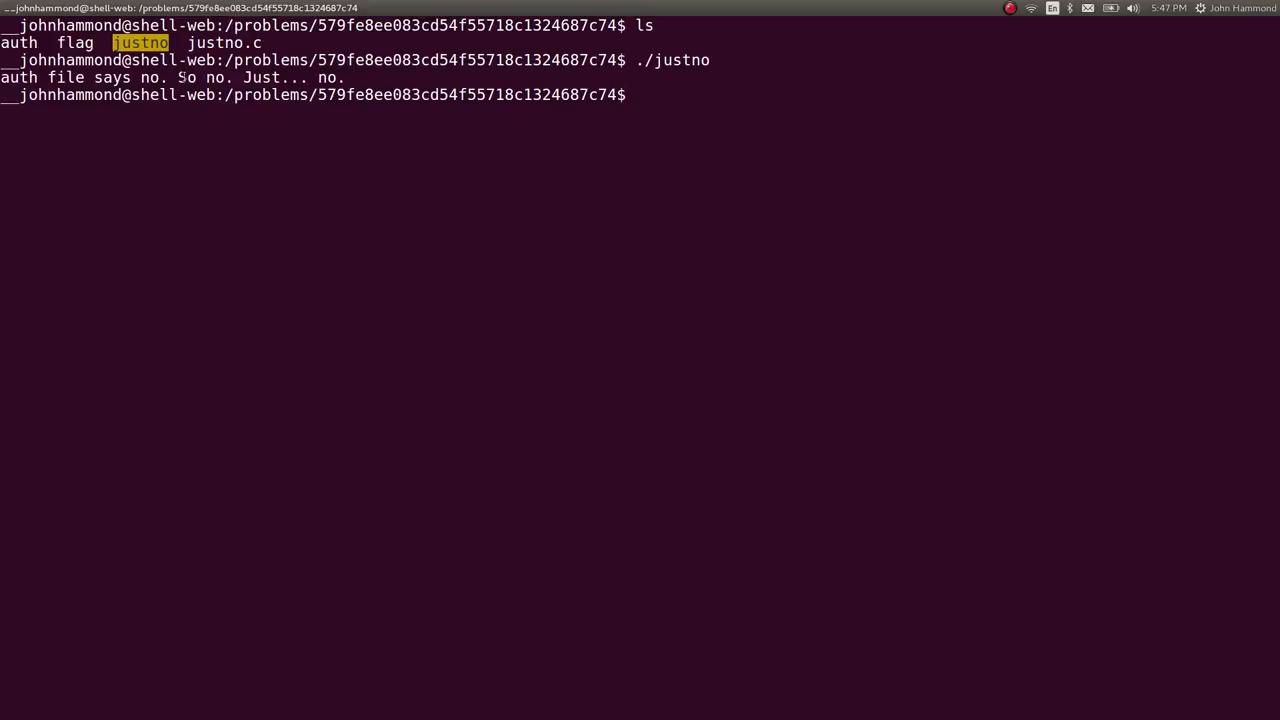
Print the auth file, list the folder again, and reprint the justno.c source
{"action": "type", "text": "cat auth"}
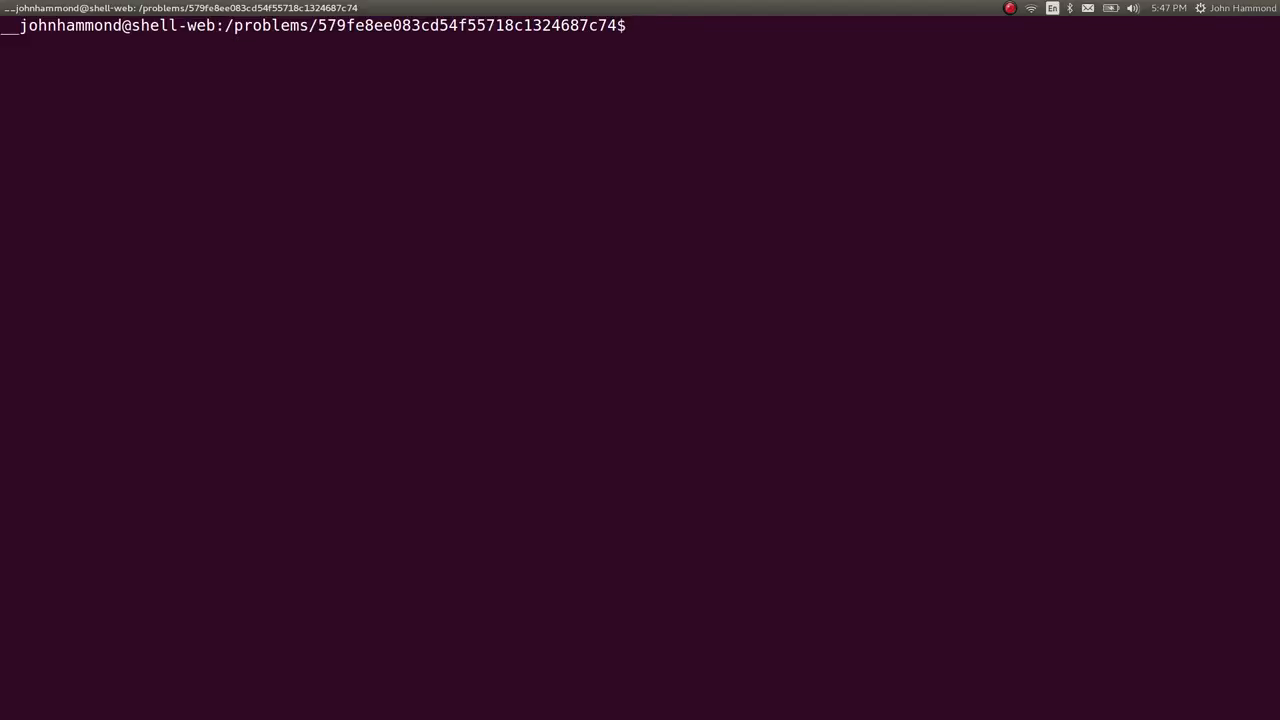
{"action": "type", "text": "ls"}
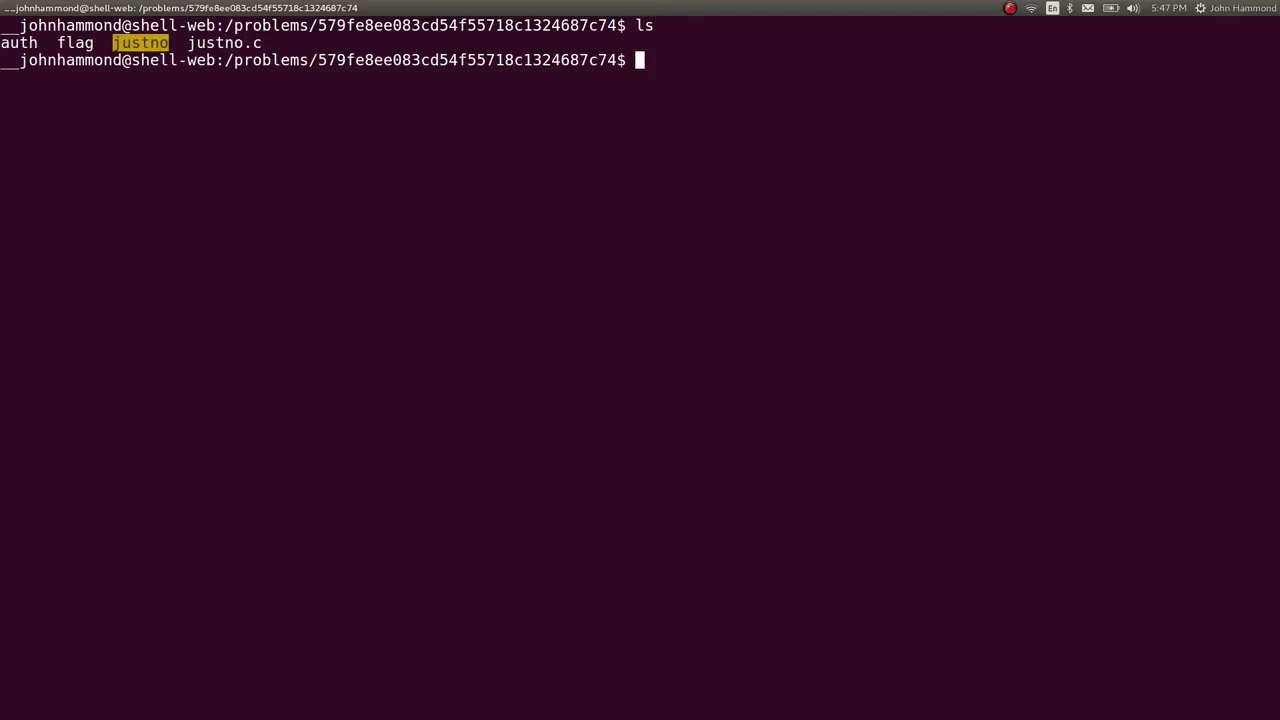
{"action": "type", "text": "cat"}
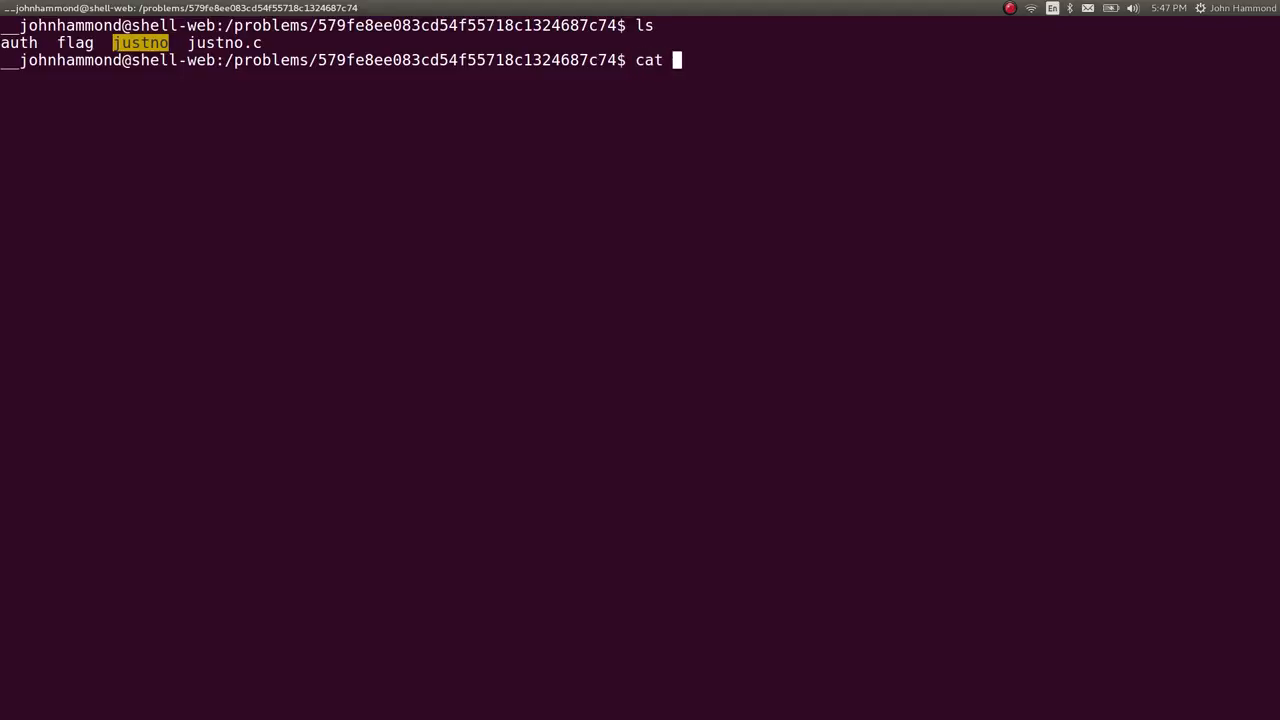
{"action": "type", "text": "justno.n"}
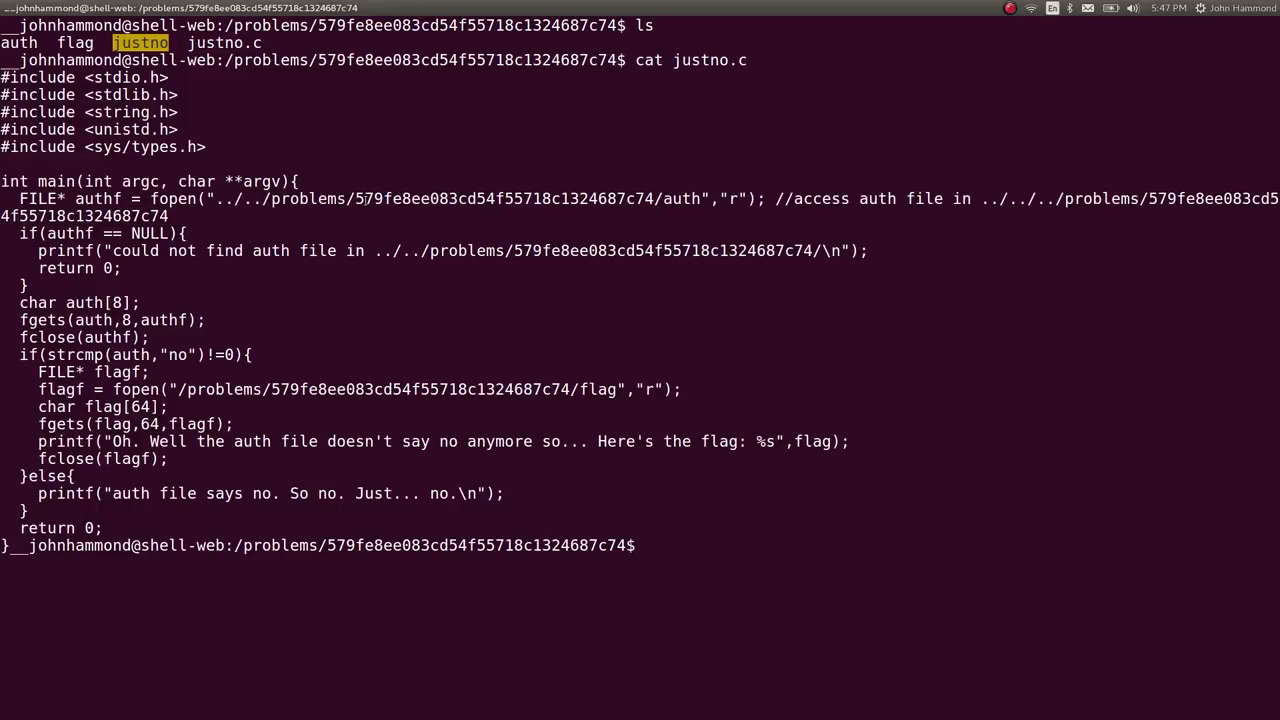
{"action": "double_click", "coordinate": [503, 198]}
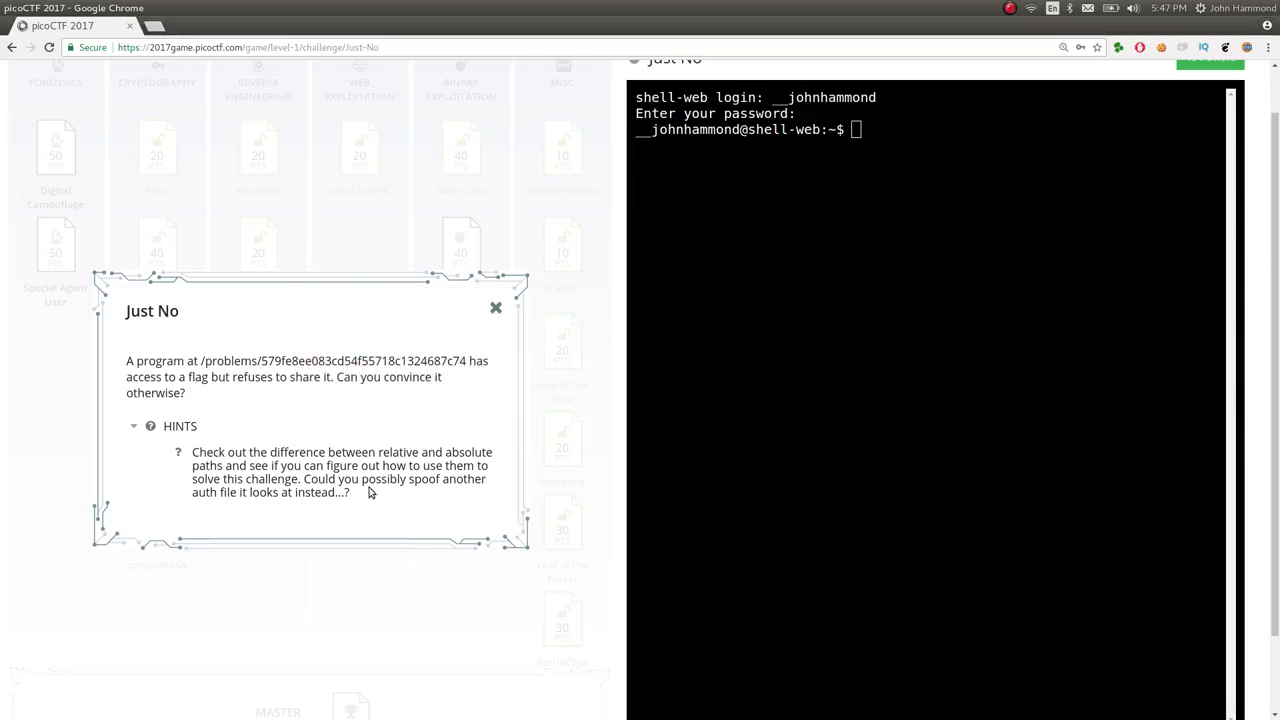
Reread the Just No hint on relative versus absolute paths and spoofing auth
{"action": "left_click_drag", "start_coordinate": [303, 478], "coordinate": [375, 478]}
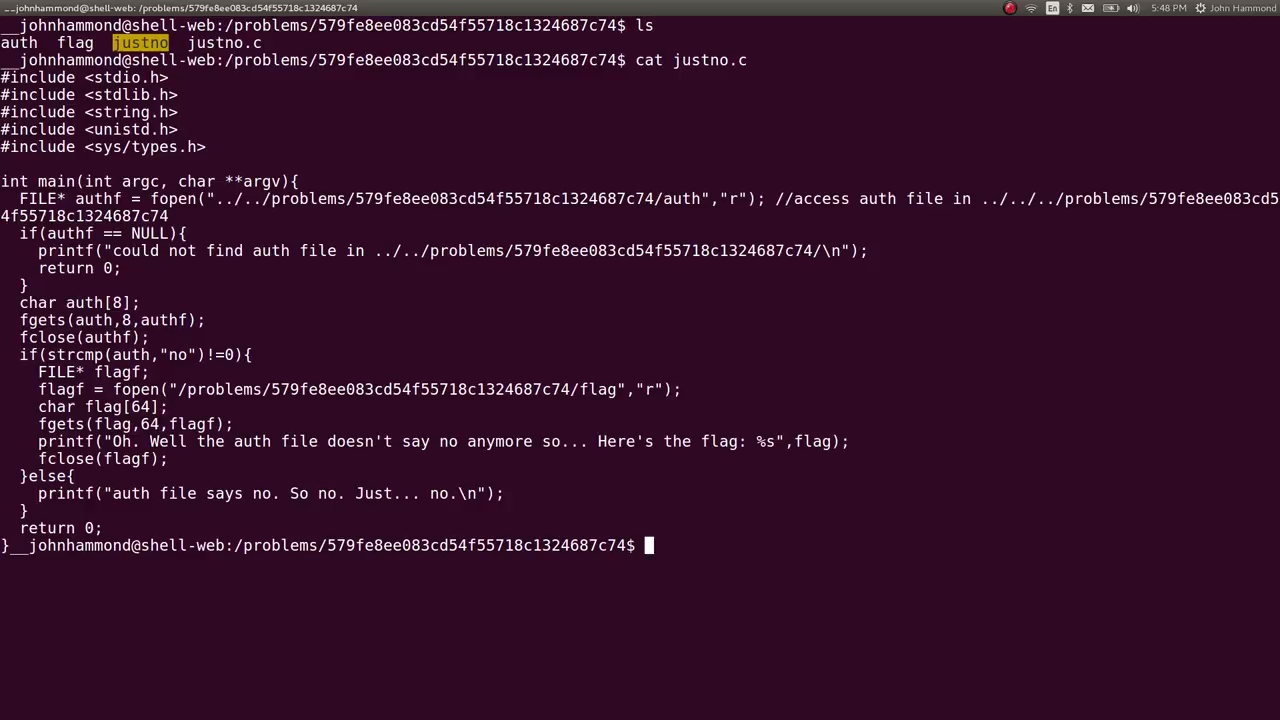
Create the nested folder /tmp/john/dummy_one/dummy_two with mkdir -p
{"action": "type", "text": "mkdir /tmp/john"}
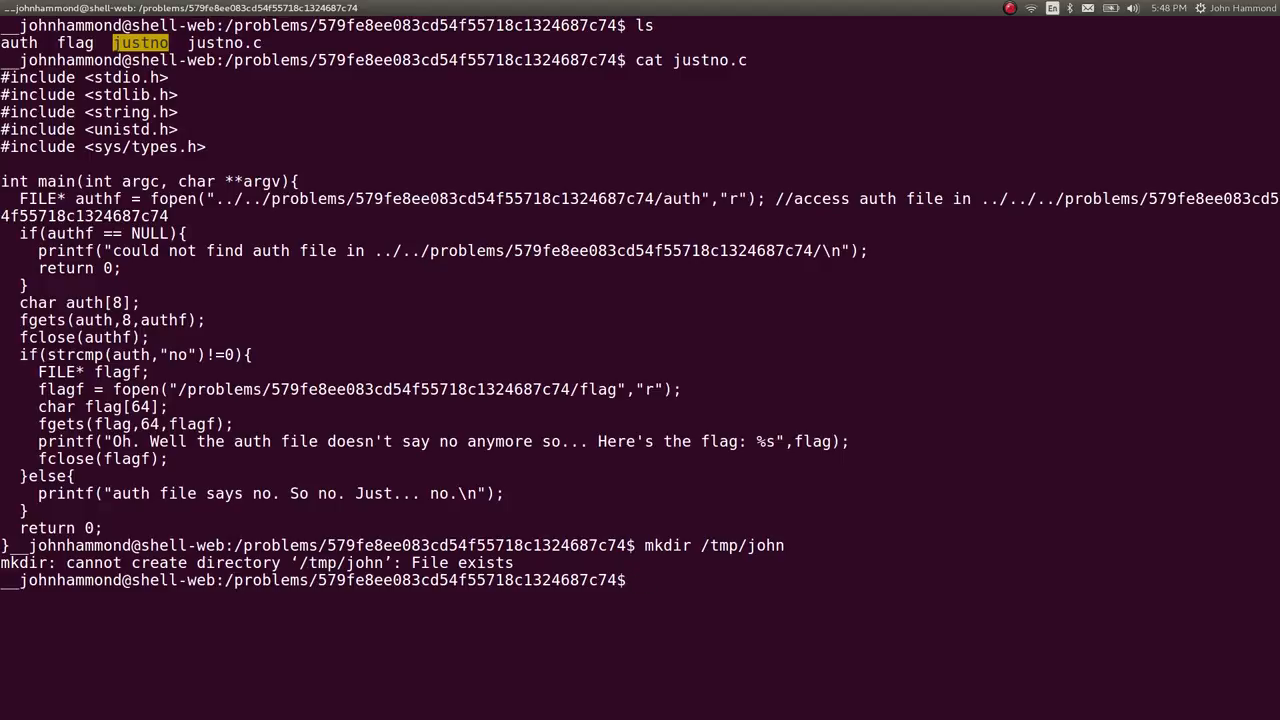
{"action": "type", "text": "mkdir /tmp/john/"}
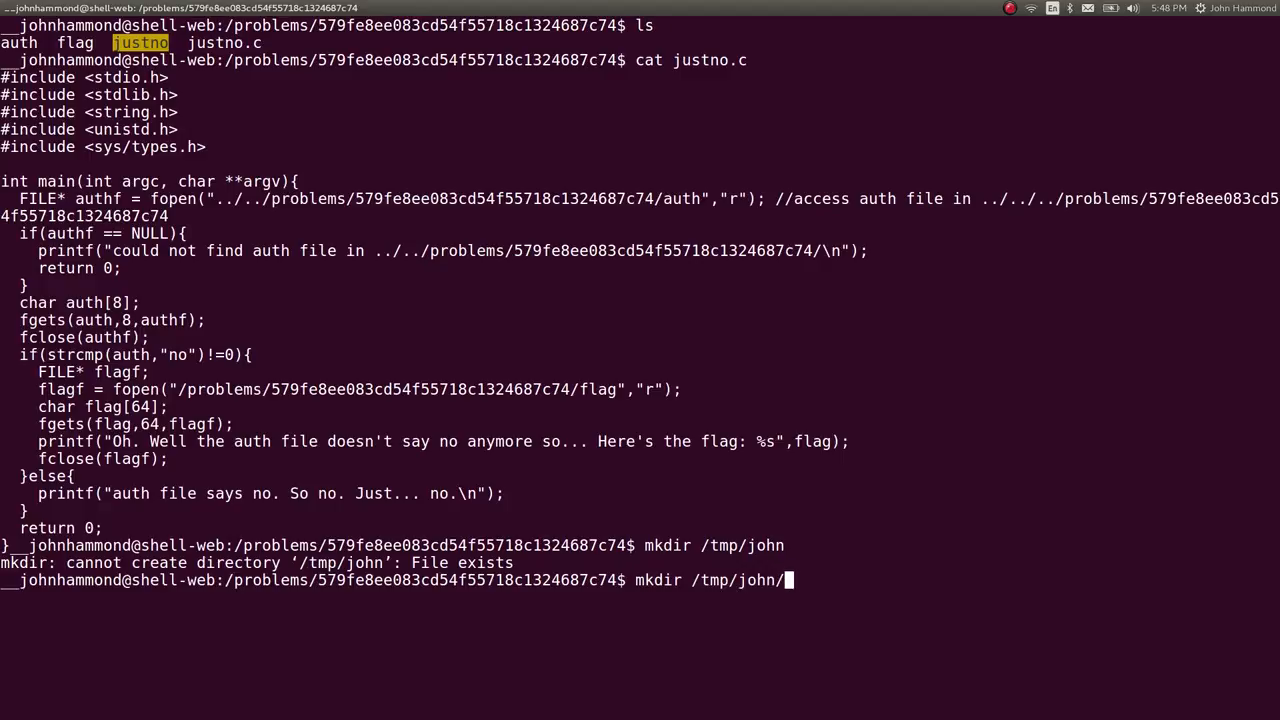
{"action": "type", "text": "dummy_one/dummy_two"}
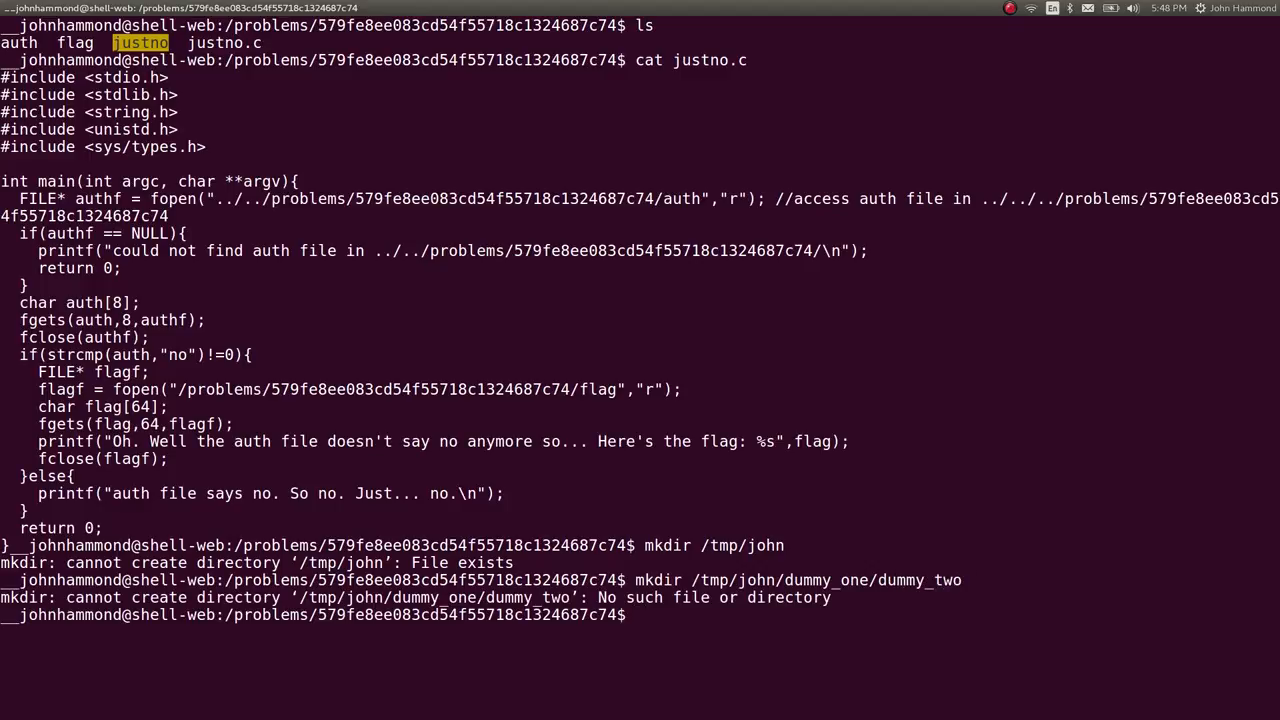
{"action": "type", "text": "mkdir -p /tmp/john/dummy_one/dummy_two"}
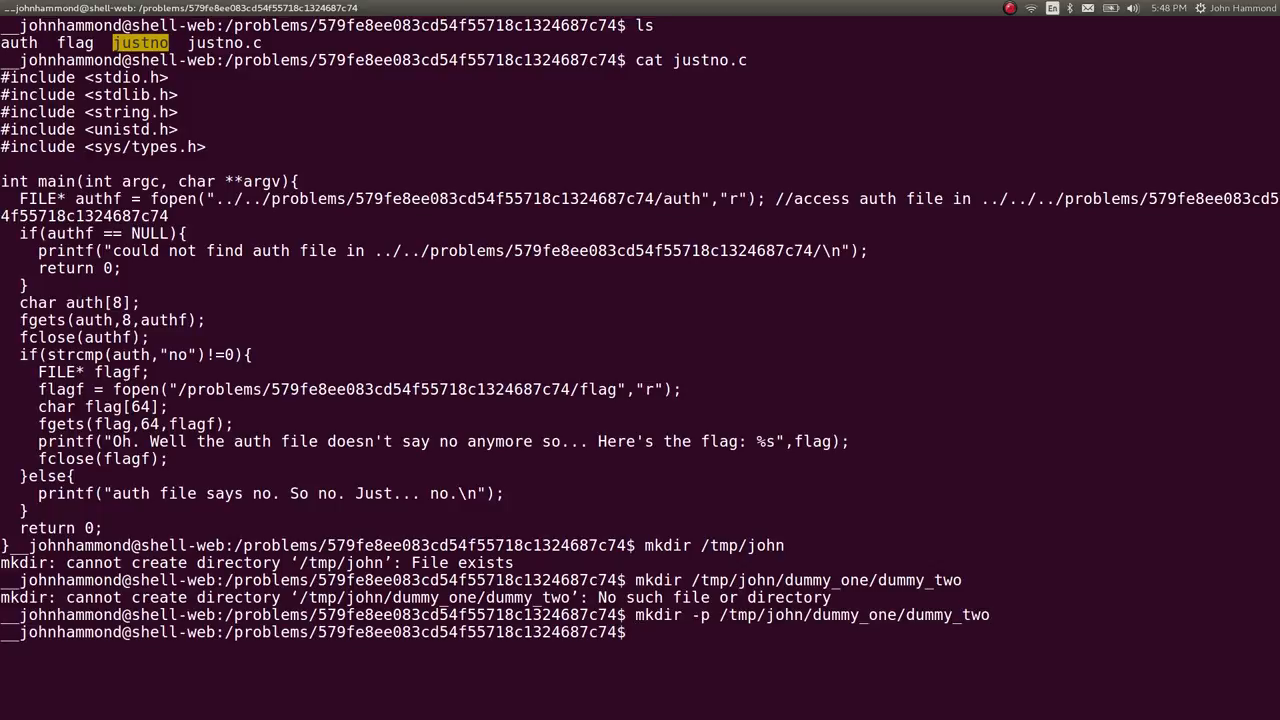
Copy justno into dummy_two and work from that folder
{"action": "type", "text": "cp"}
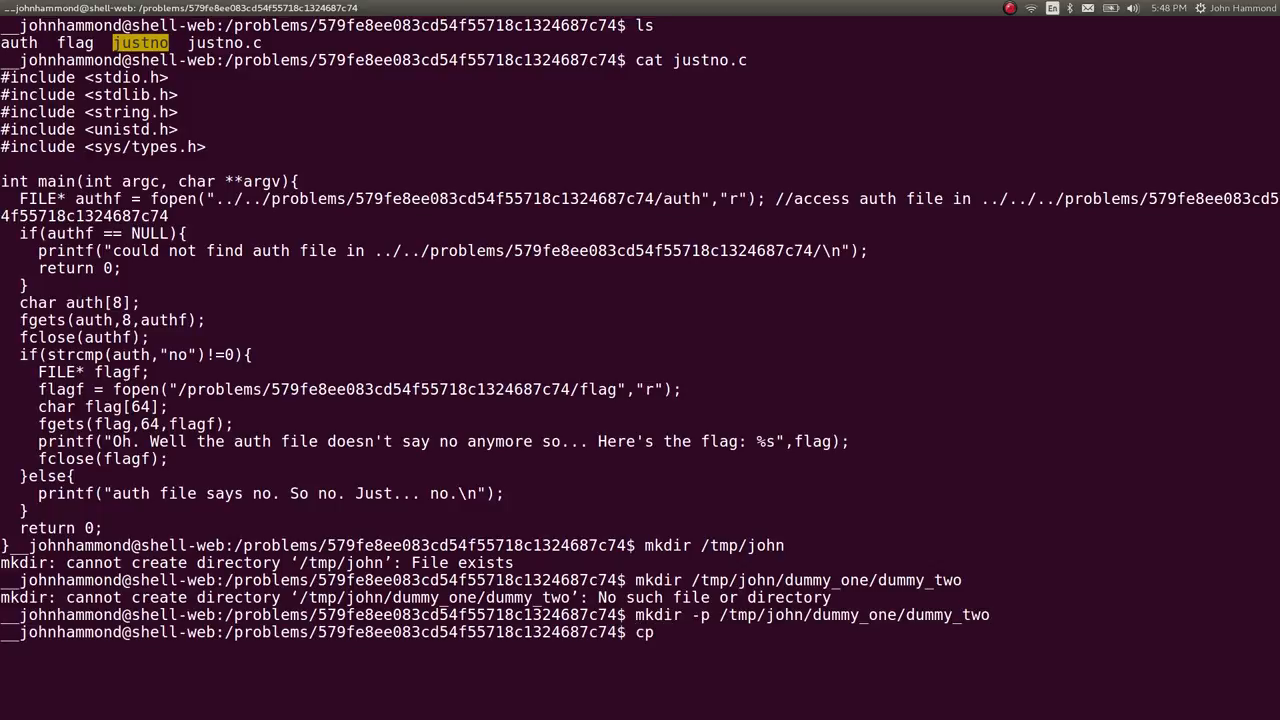
{"action": "type", "text": "justno /tmp/john/dummy_one/dummy_two"}
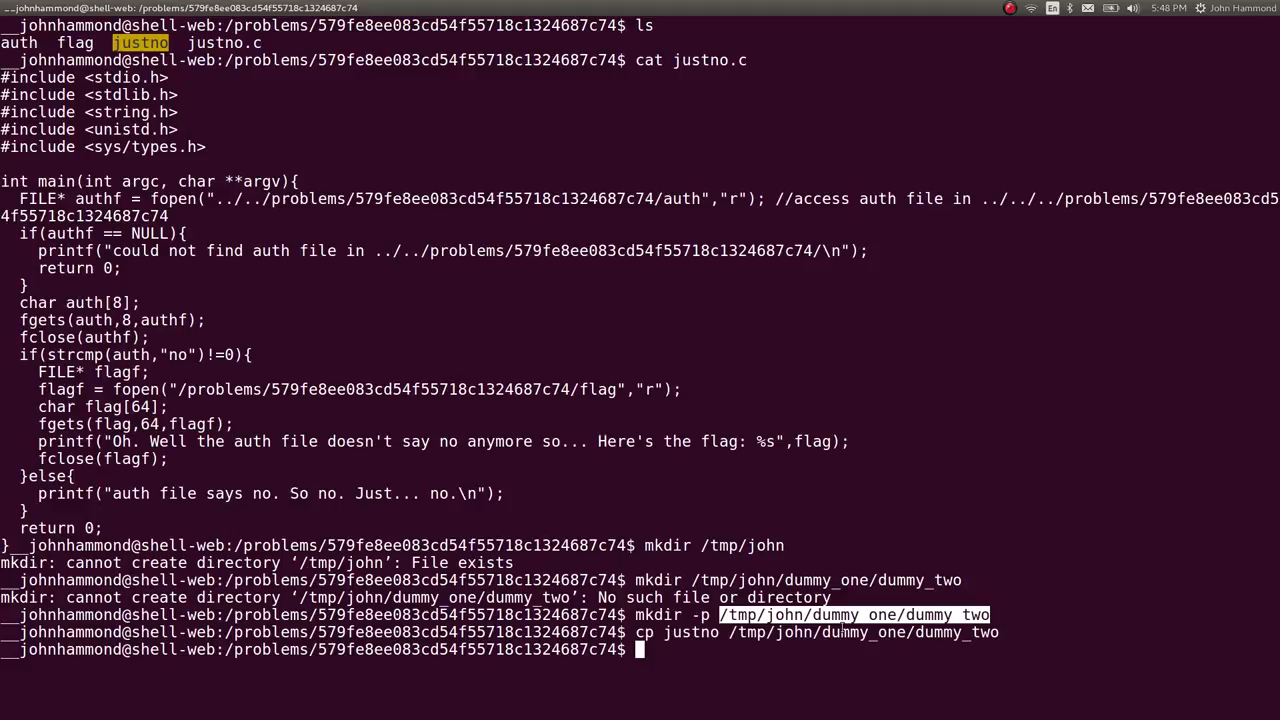
{"action": "type", "text": "cd /tmp/john/dummy_one/dummy_two"}
{"action": "type", "text": "ls"}
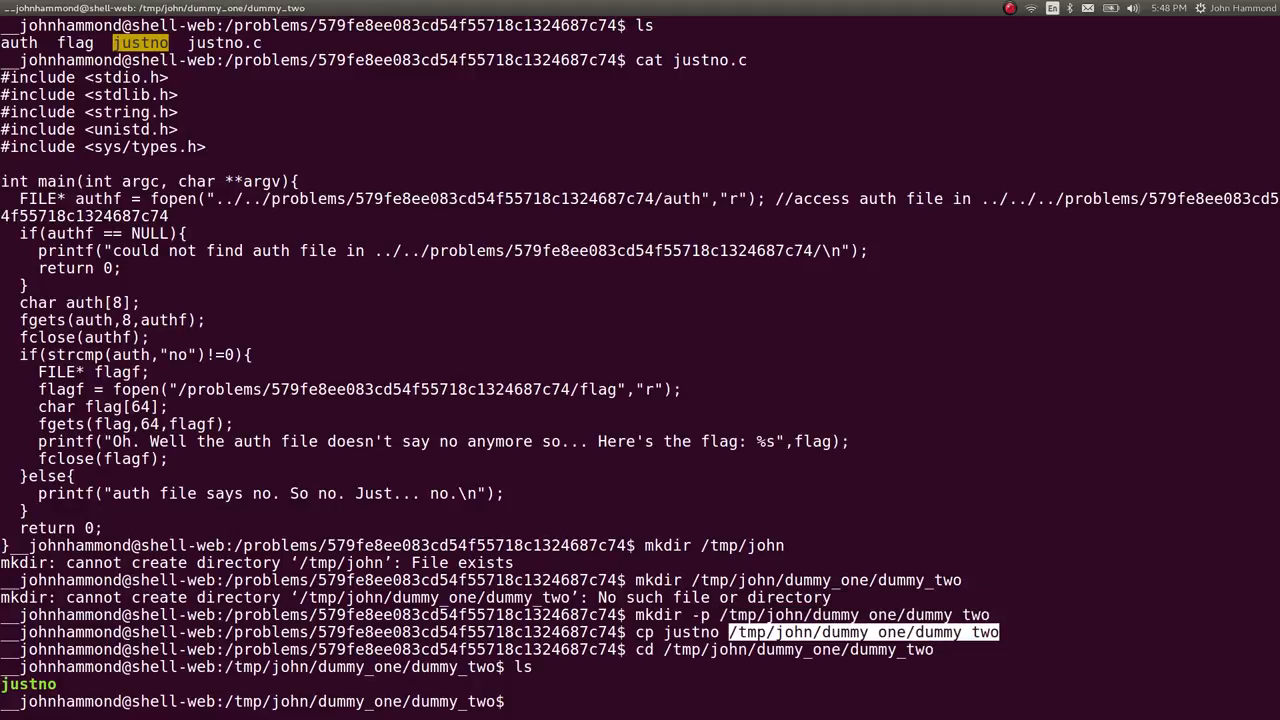
Run ./justno from dummy_two to see the expected auth path, then go up to /tmp/john
{"action": "type", "text": "./justno"}
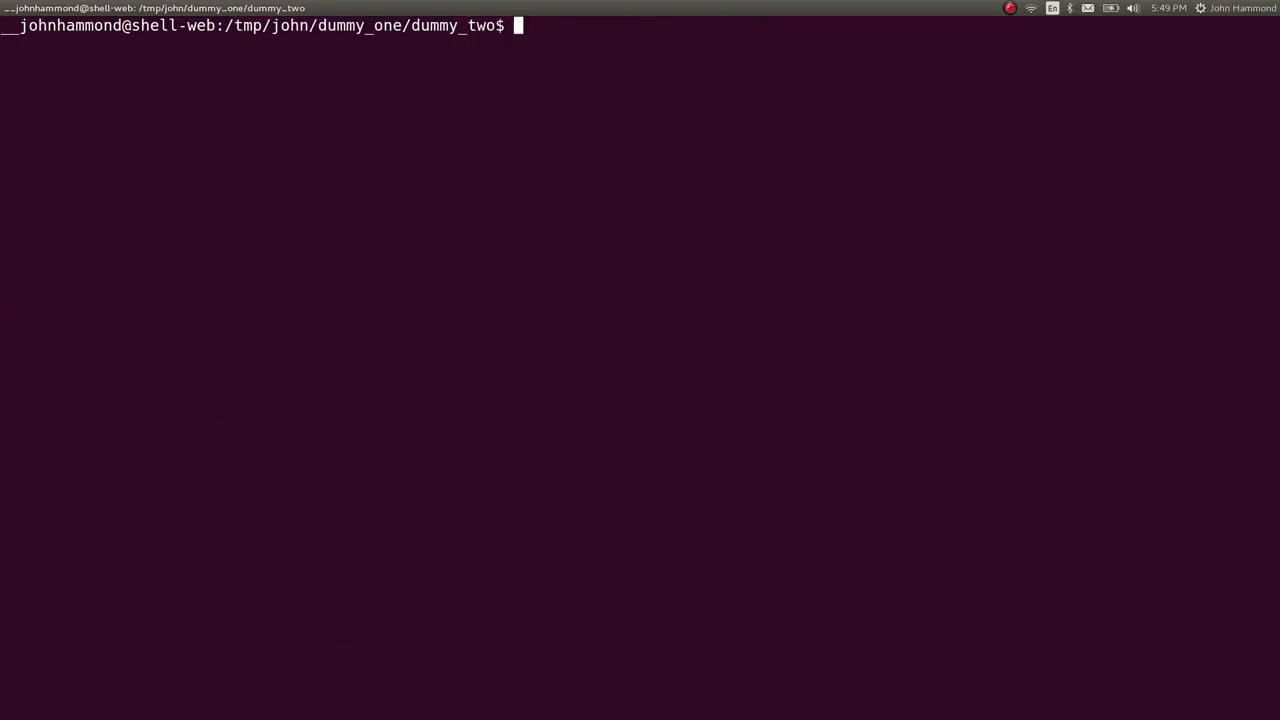
{"action": "type", "text": "./justno"}
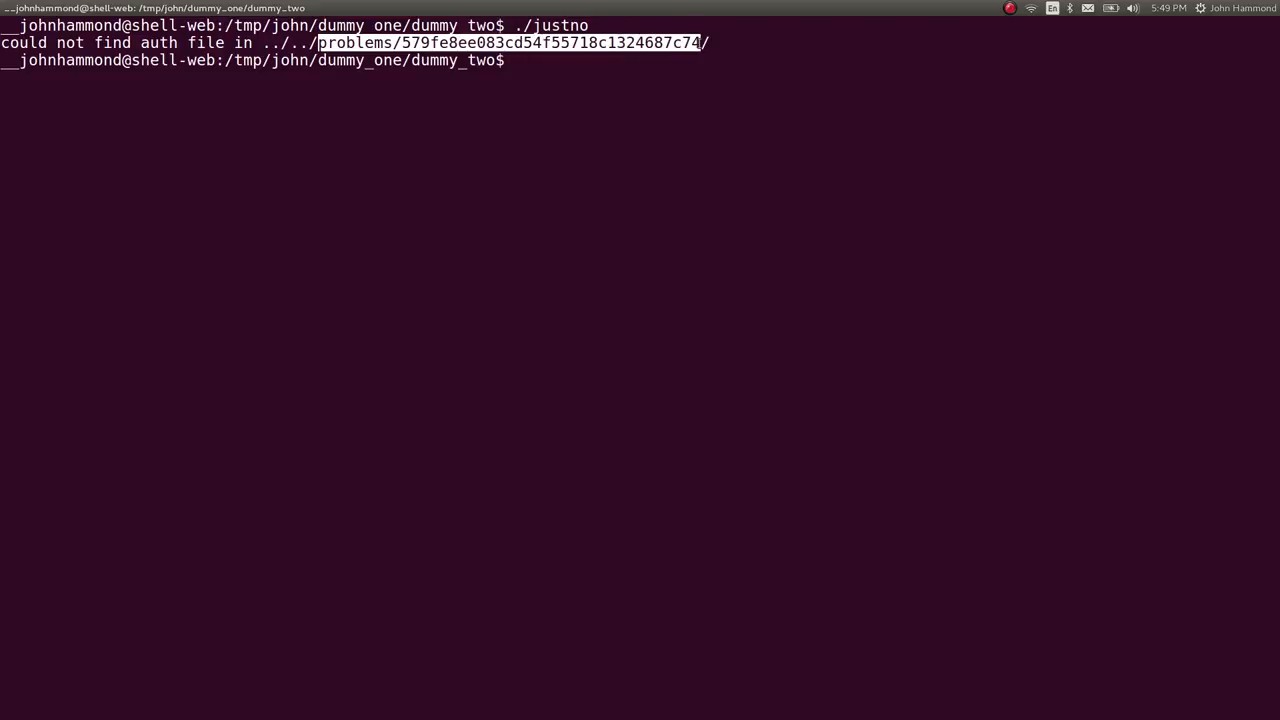
{"action": "type", "text": "cd ../.."}
{"action": "type", "text": "ls"}
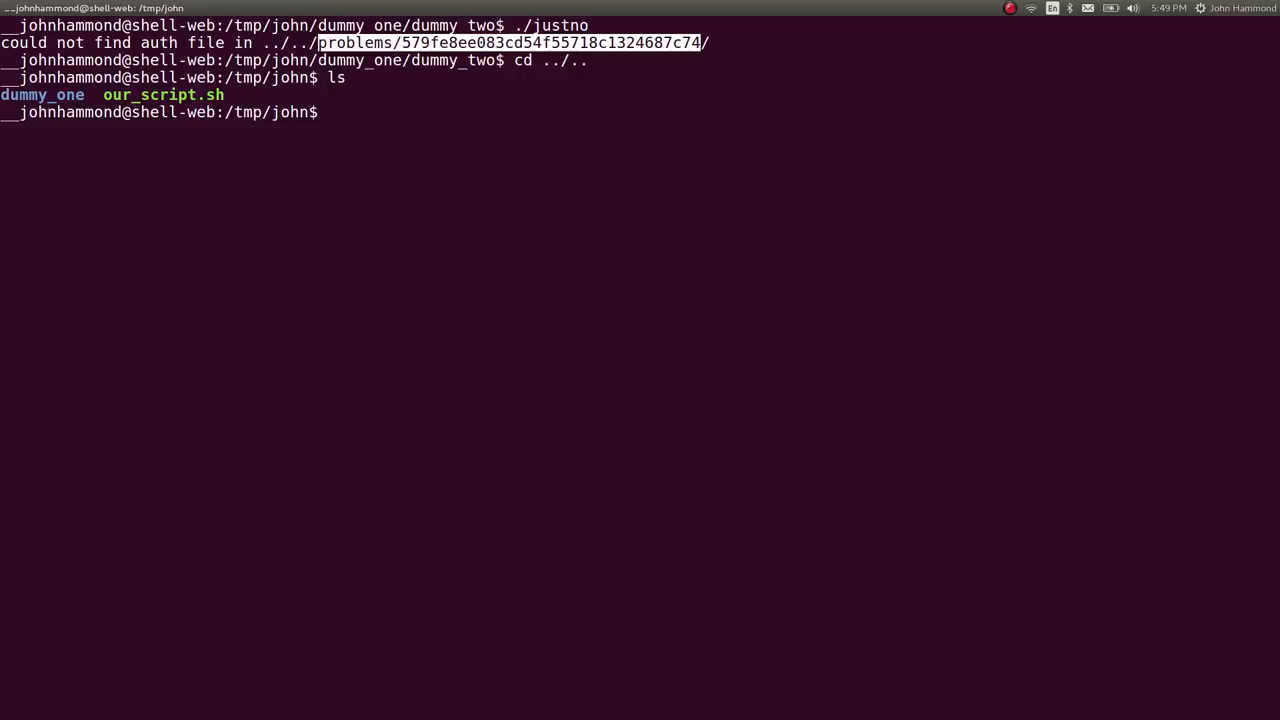
Make problems/579fe8ee083cd54f55718c1324687c74 and write an auth file containing 'yes' there
{"action": "type", "text": "mkdir -p problems/579fe8ee083cd54f55718c1324687c74"}
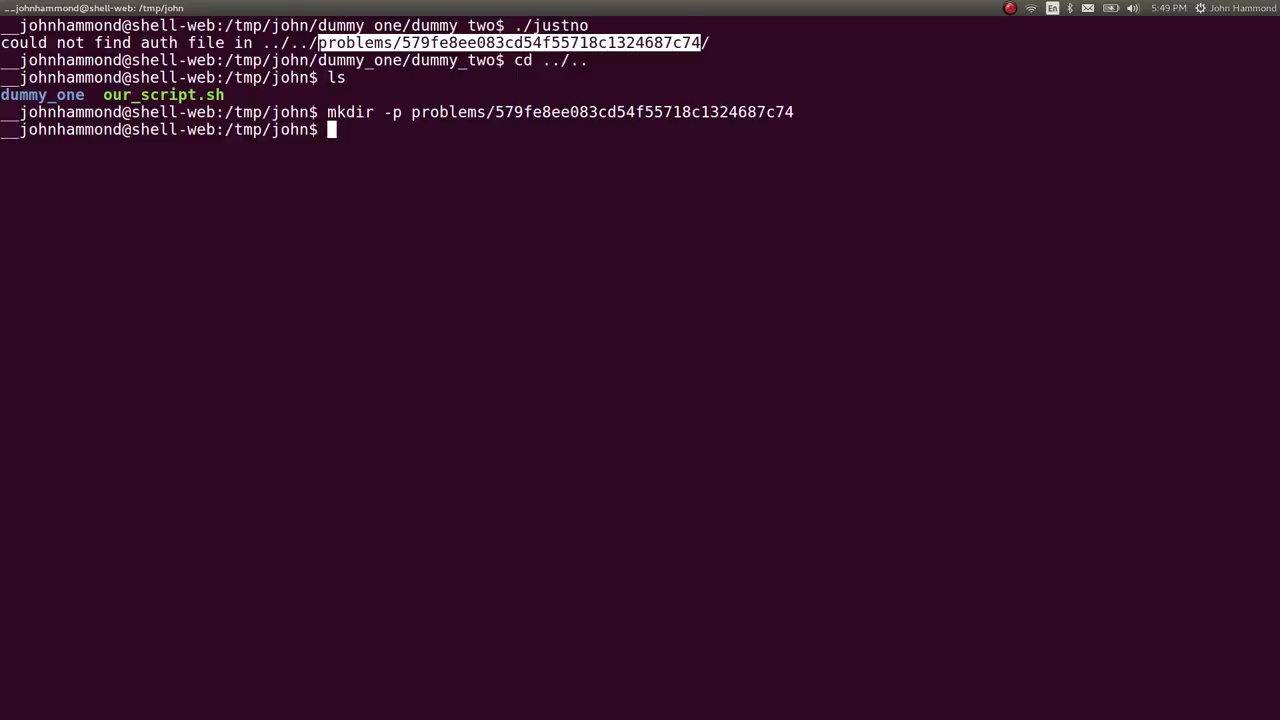
{"action": "type", "text": "cd problems/"}
{"action": "type", "text": "ls"}
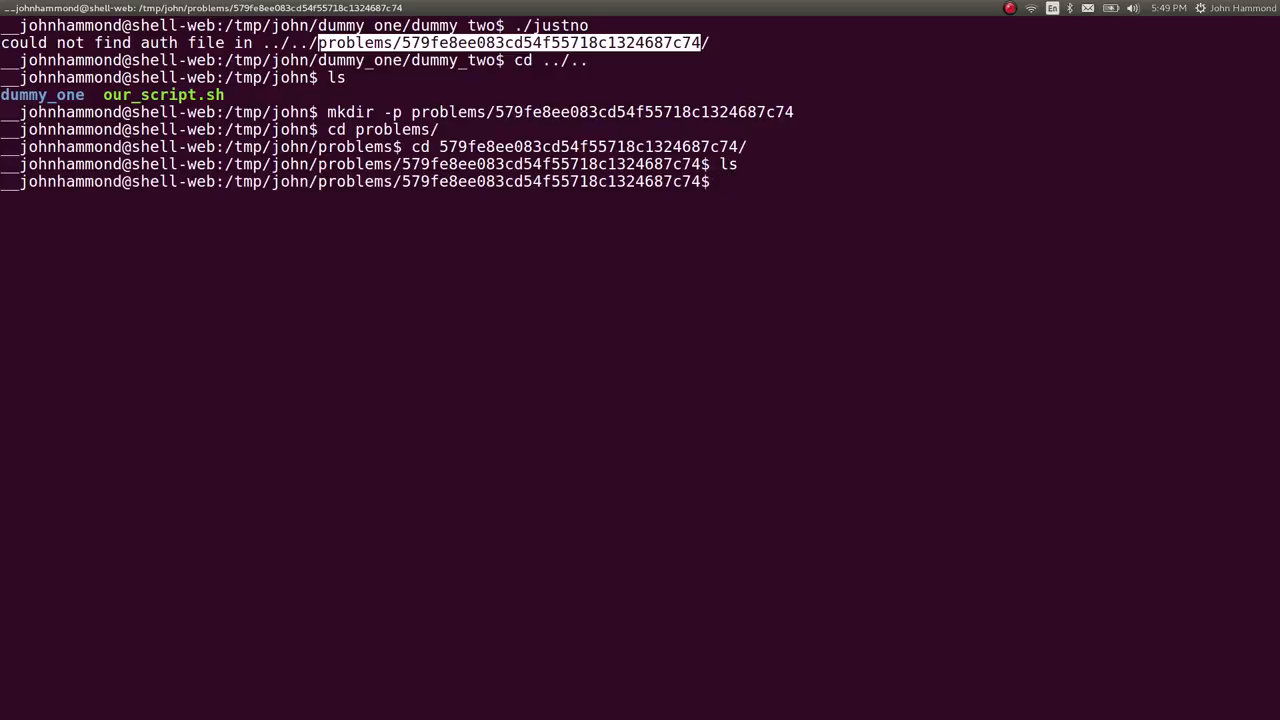
{"action": "type", "text": "nano auth"}
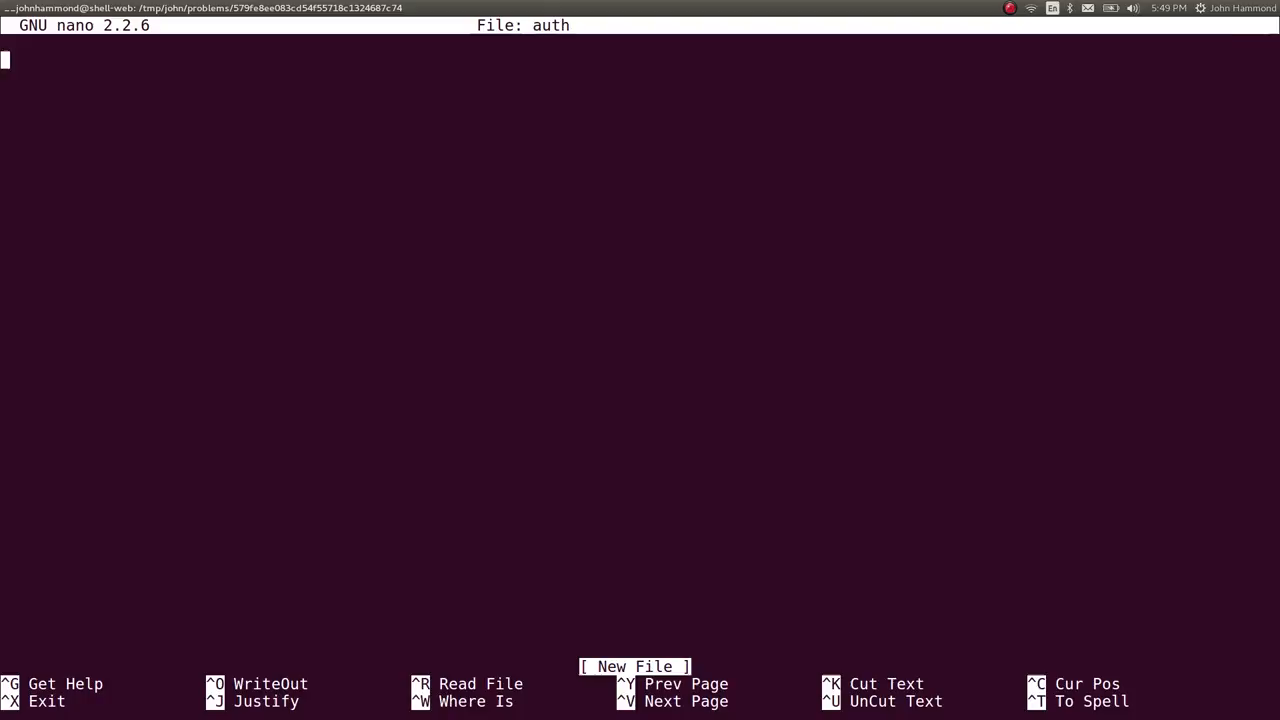
{"action": "type", "text": "yes"}
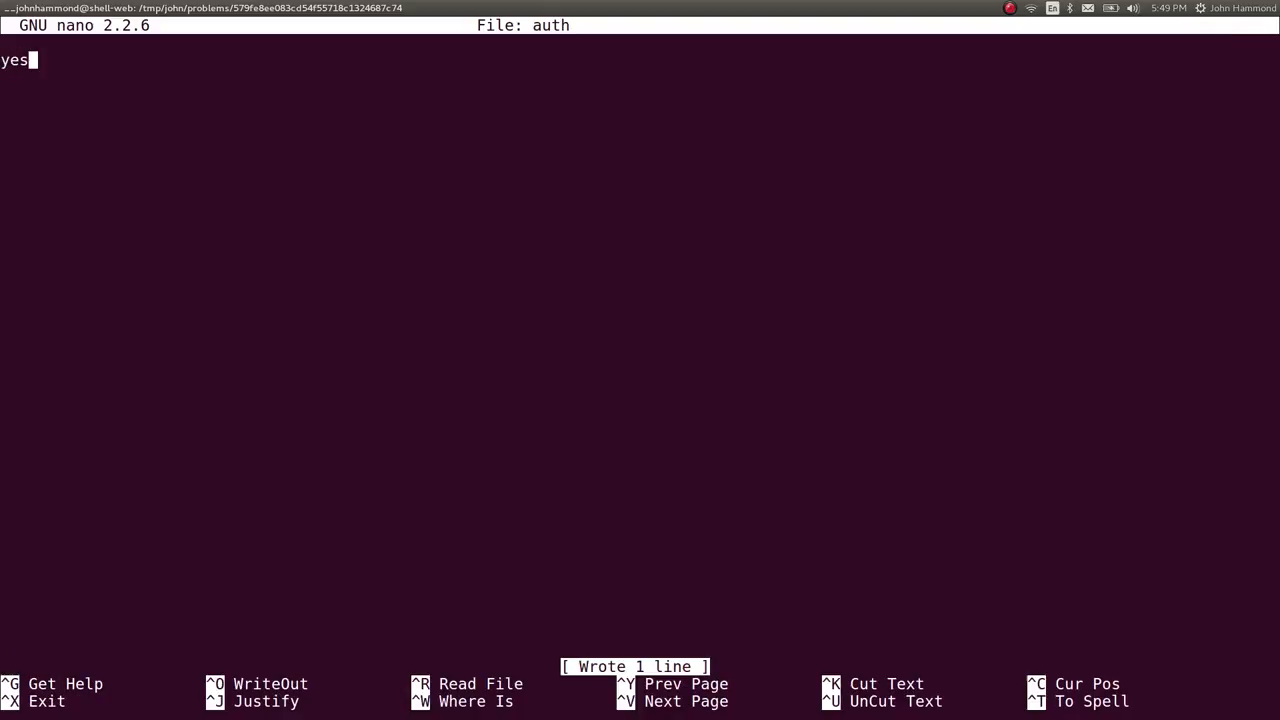
{"action": "key", "text": "ctrl+x"}
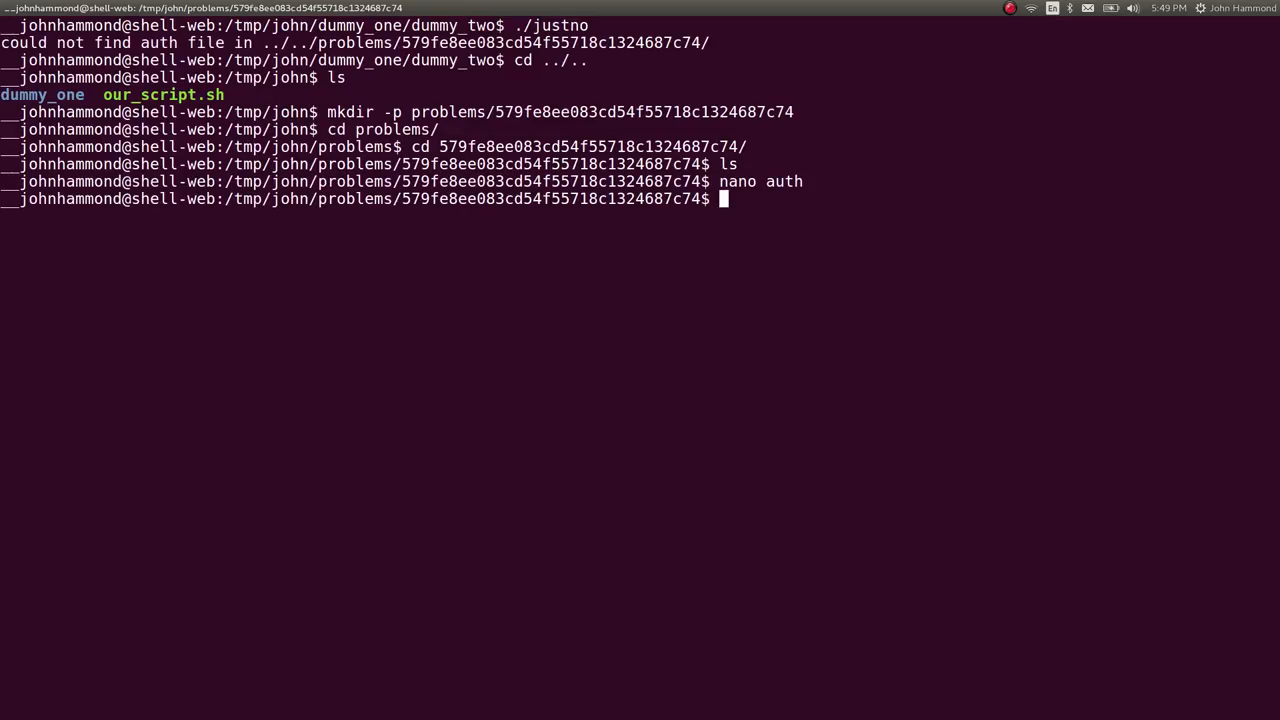
Return to dummy_one/dummy_two and copy justno into the problems hash folder
{"action": "type", "text": "cd .."}
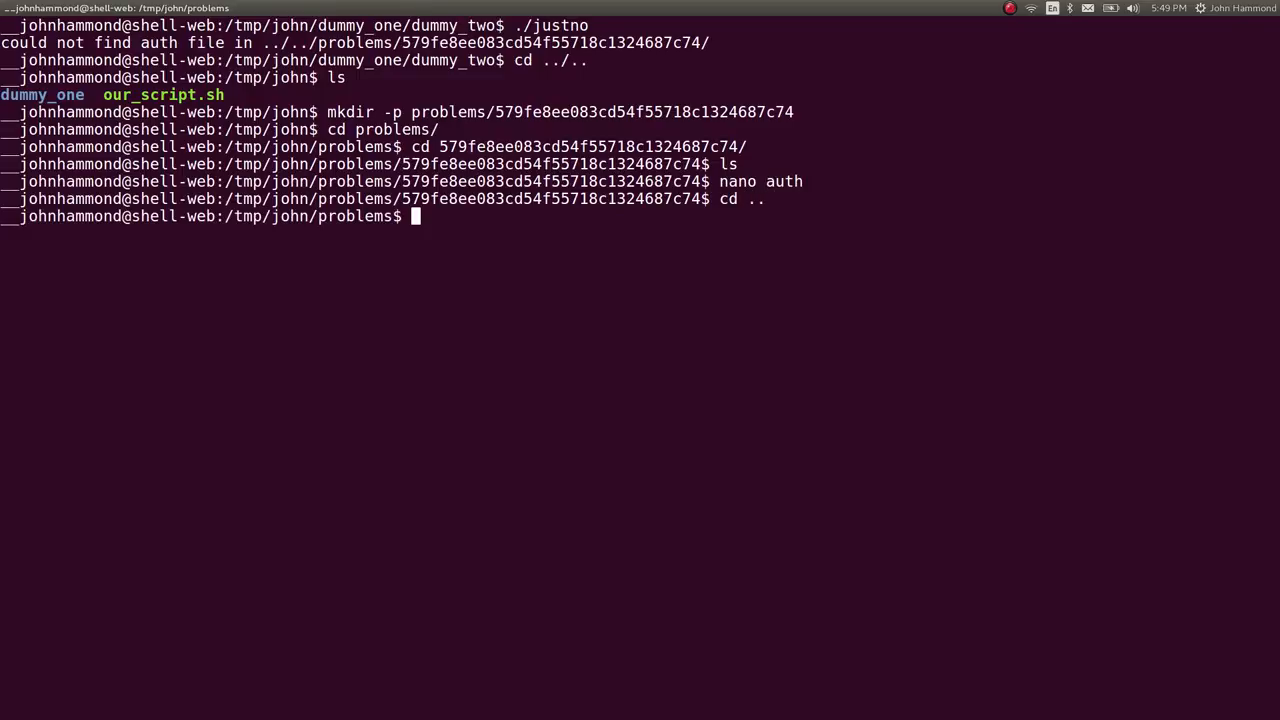
{"action": "type", "text": "cd .."}
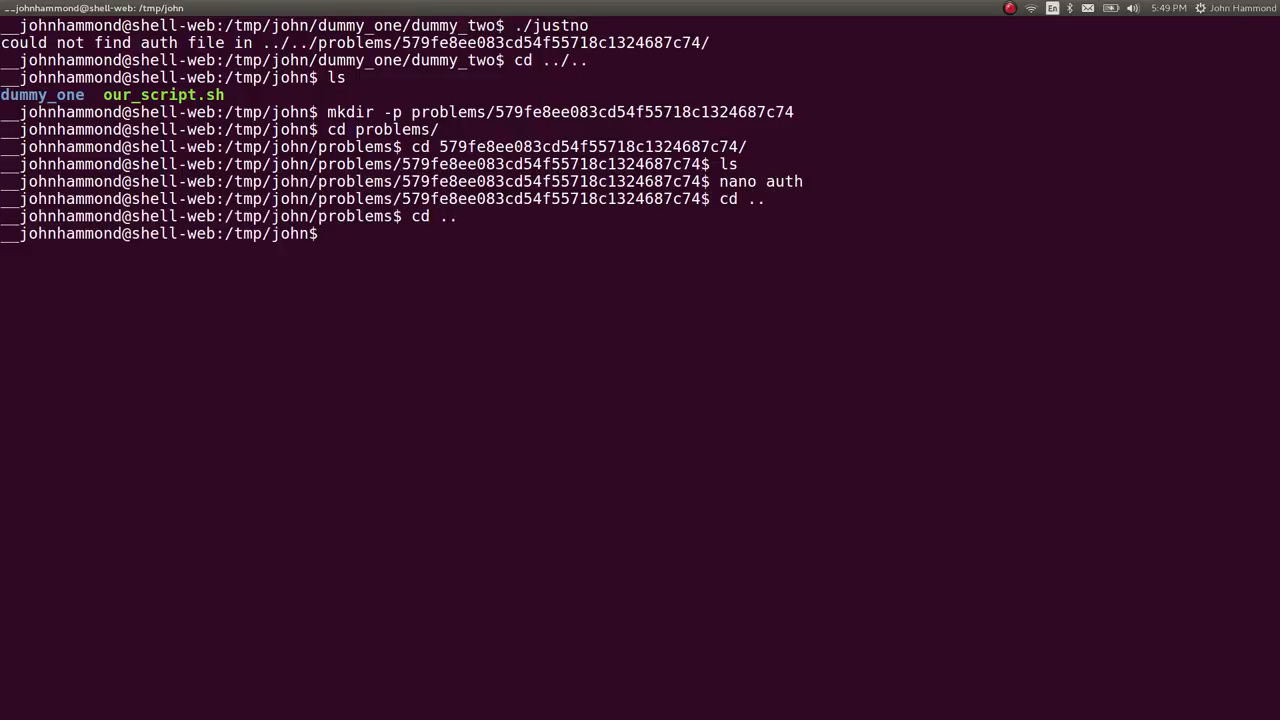
{"action": "type", "text": "cd dummy_one/"}
{"action": "type", "text": "cd dummy_two/"}
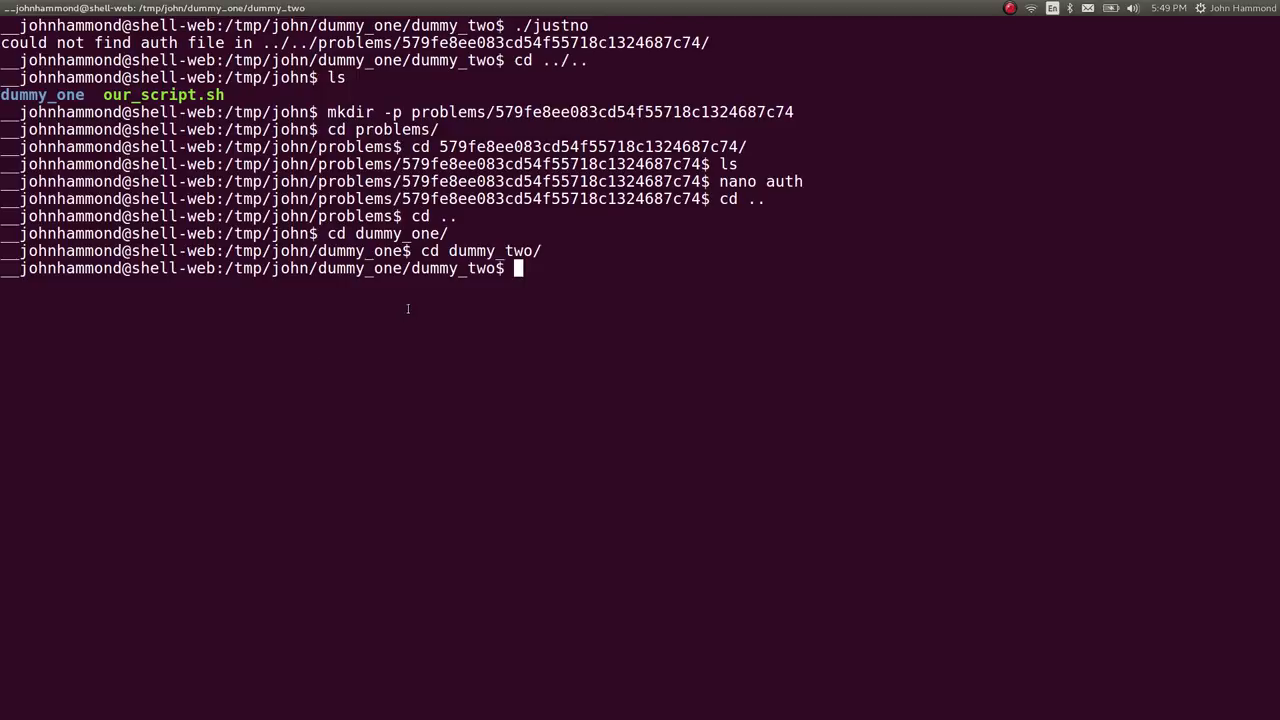
{"action": "type", "text": "cp j"}
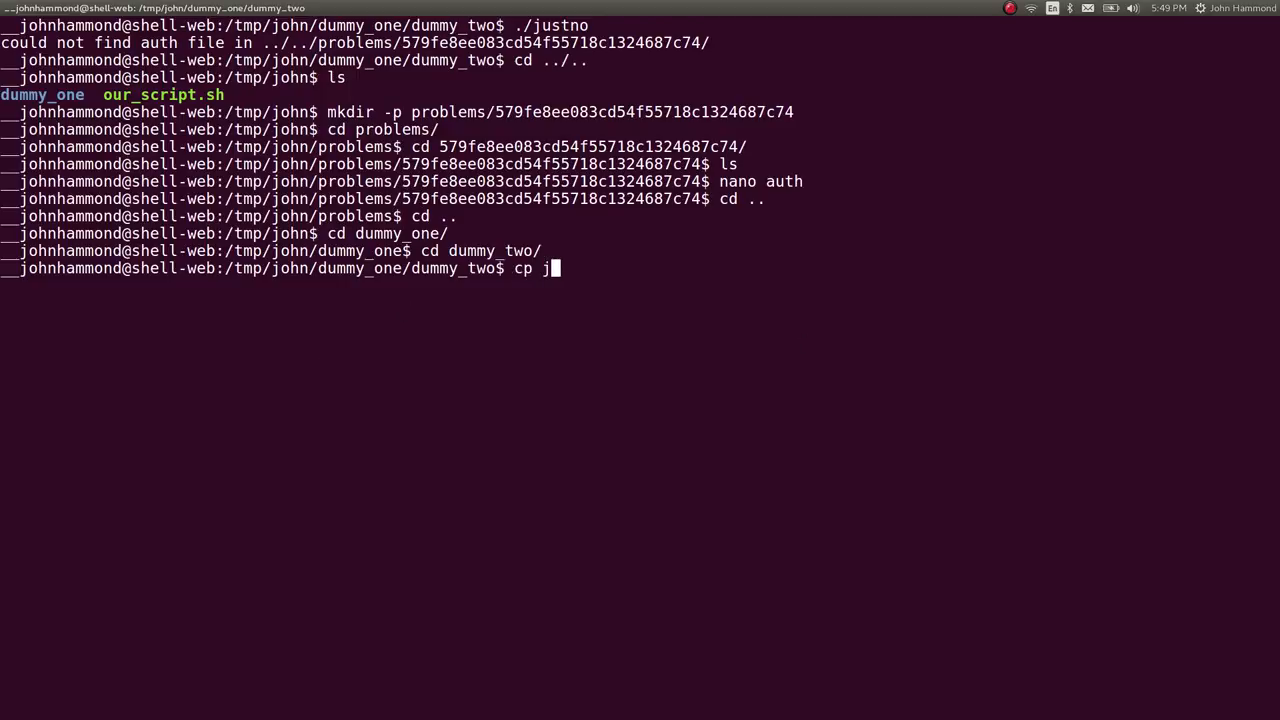
{"action": "type", "text": "ustno ../../po"}
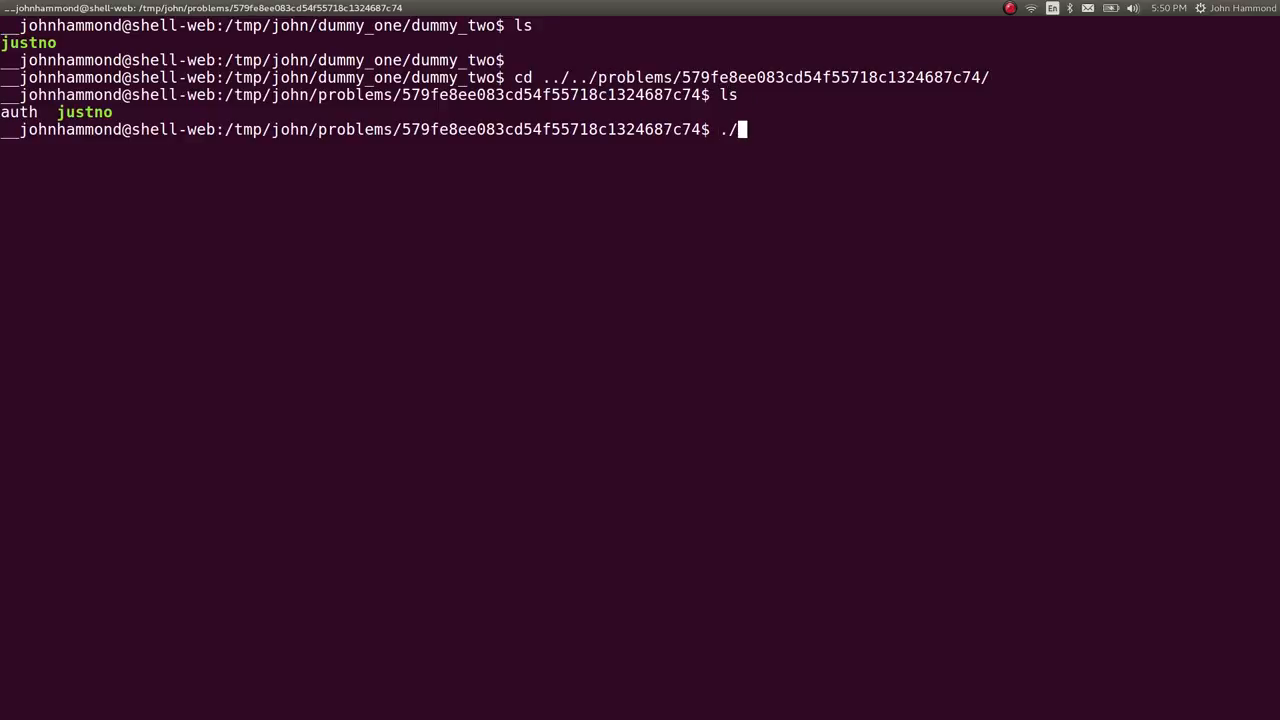
Run justno from the problems hash folder and bring up the ln manual page
{"action": "type", "text": "justno"}
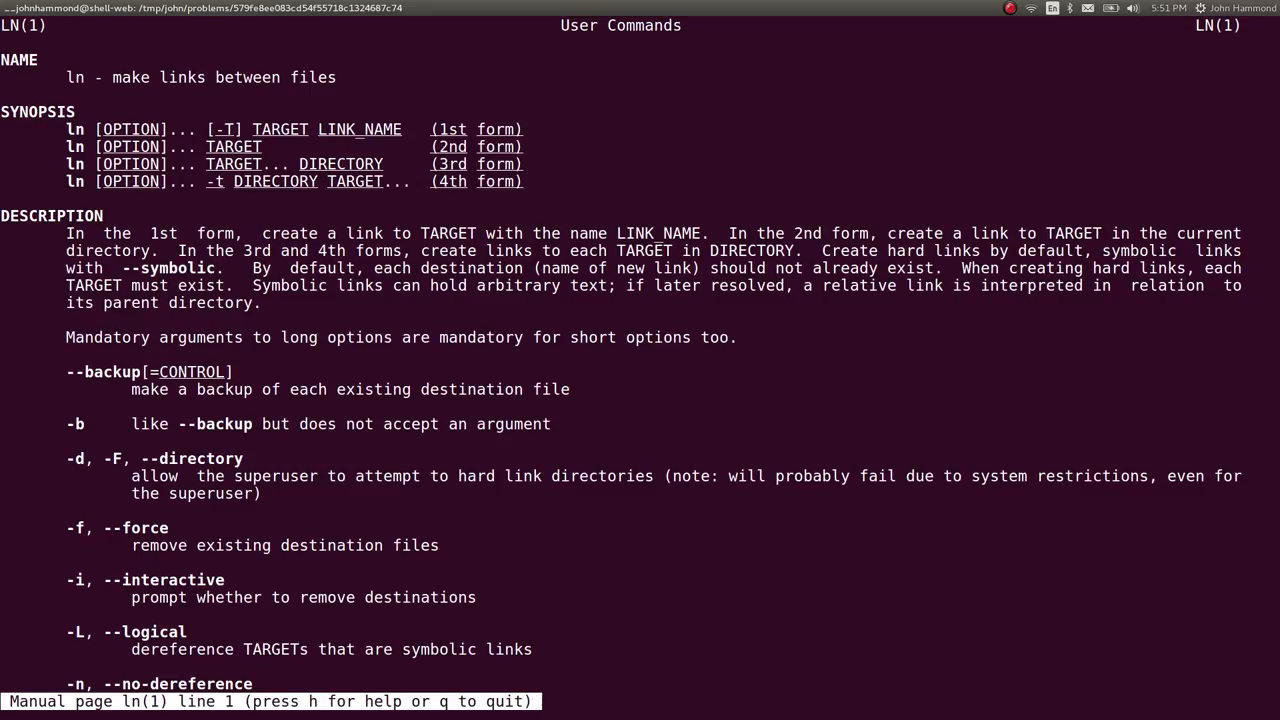
Scroll the ln man page down to the -s, --symbolic option
{"action": "scroll", "scroll_direction": "down", "scroll_amount": 3}
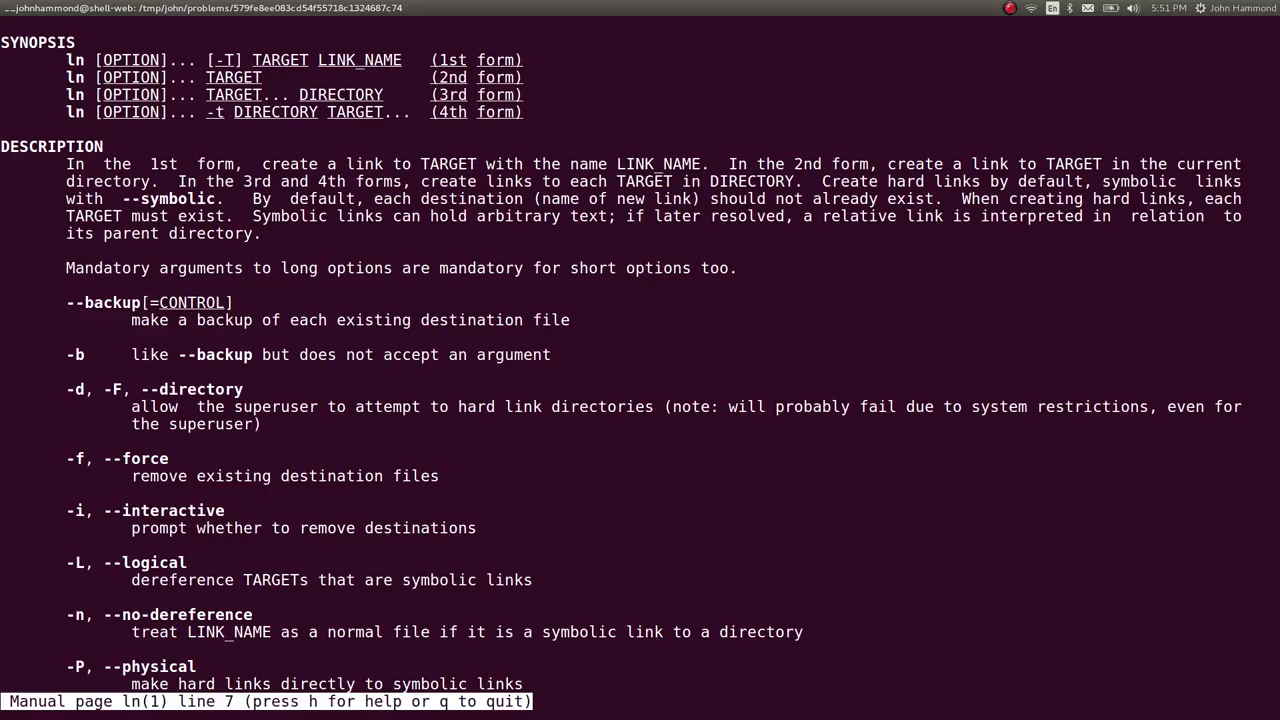
{"action": "scroll", "scroll_direction": "down", "scroll_amount": 3}
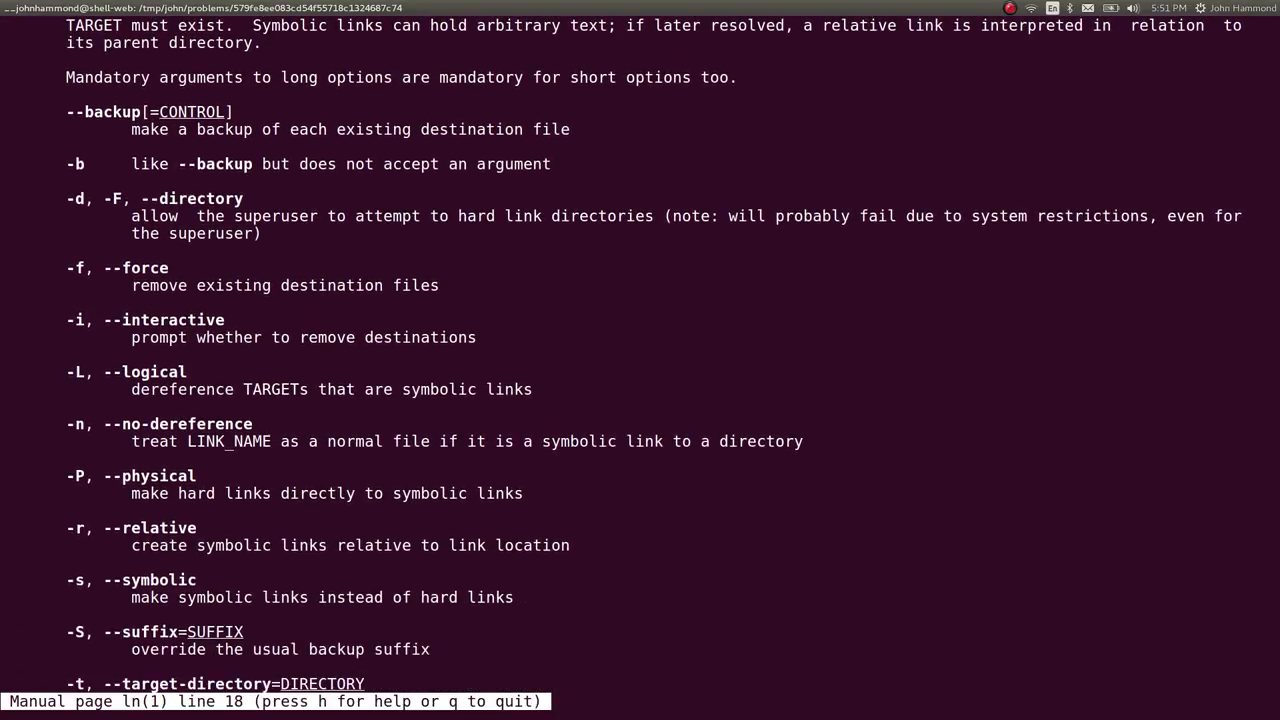
{"action": "scroll", "scroll_direction": "down", "scroll_amount": 3}
{"action": "type", "text": "rm justno"}
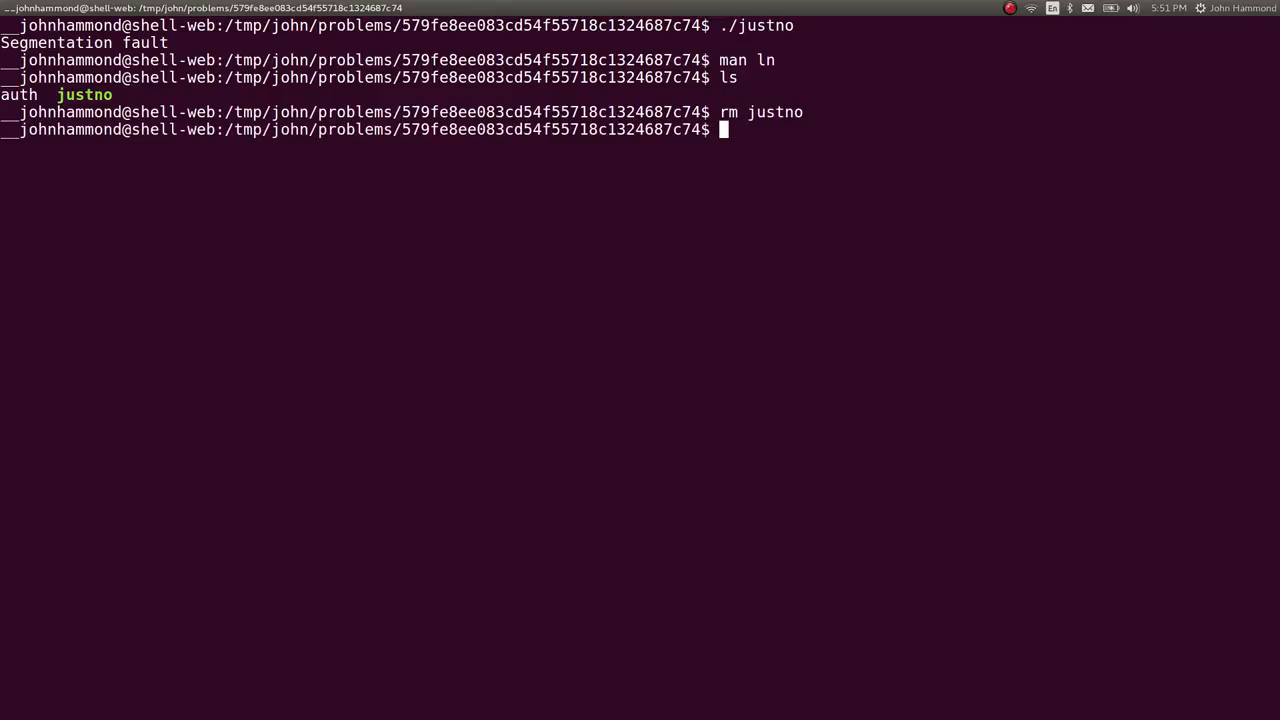
Symlink /problems/579fe8ee083cd54f55718c1324687c74/justno into the current directory and list it with ls -l
{"action": "type", "text": "ln -s"}
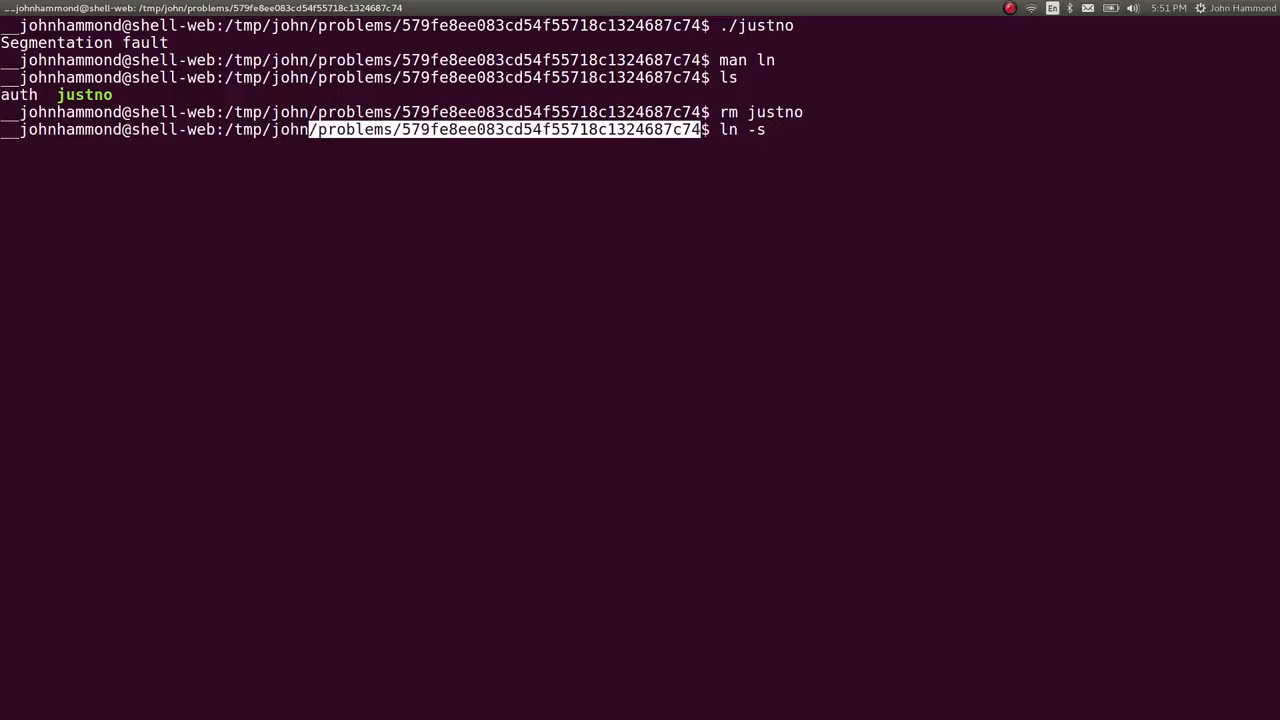
{"action": "type", "text": "/problems/579fe8ee083cd54f55718c1324687c74/justno ."}
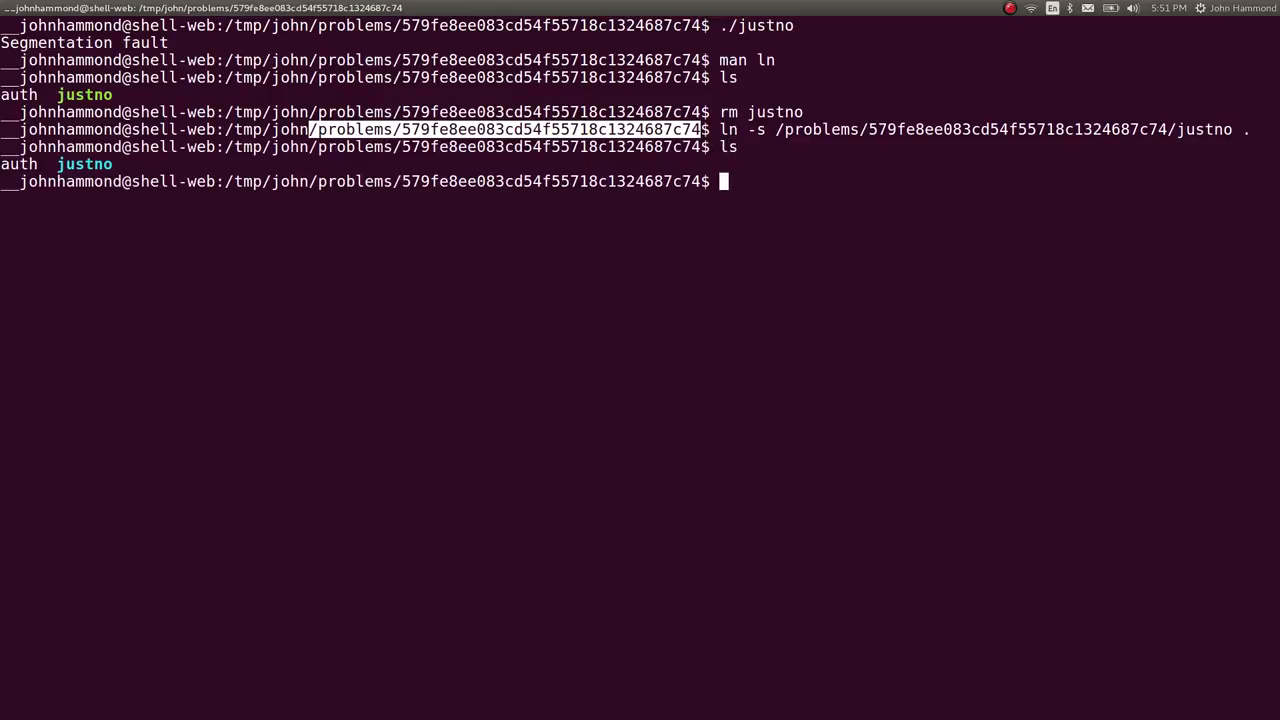
{"action": "type", "text": "ls -l"}
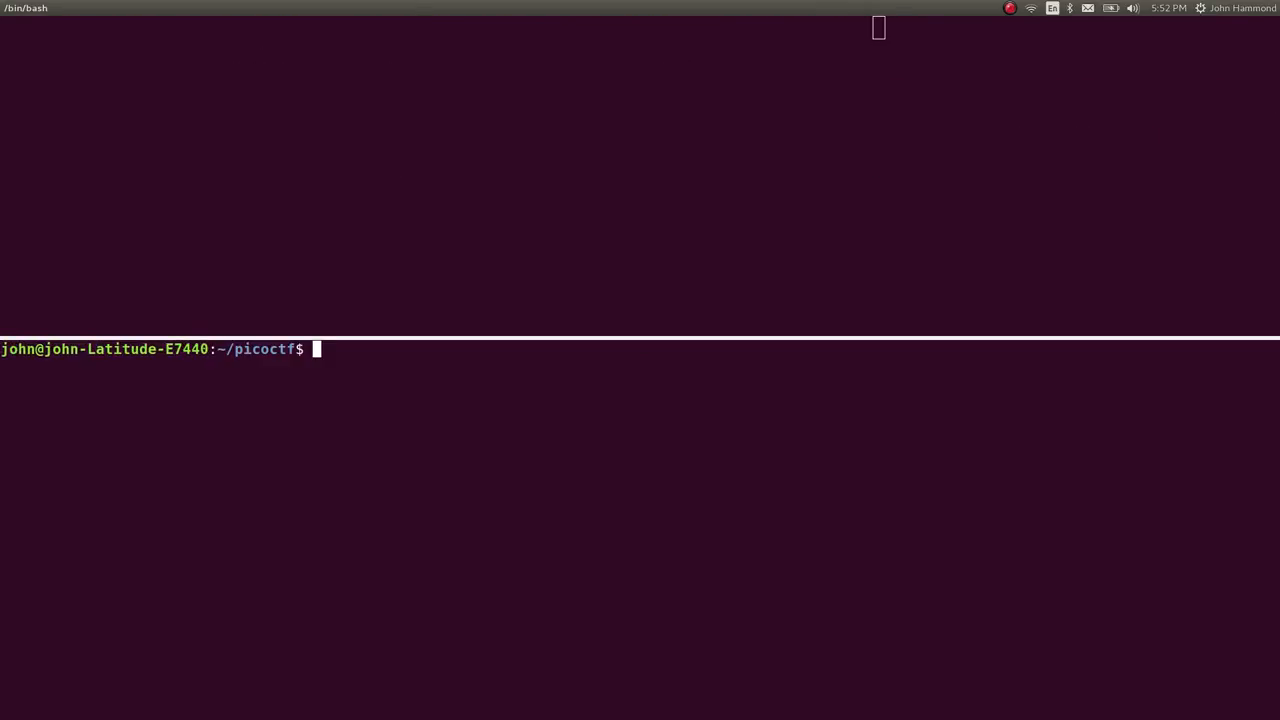
Create the justno_COMPLETE folder and write flag.txt for flag 37df41ffe2da397584c43eabf8a50ee3
{"action": "type", "text": "mkdir ustno"}
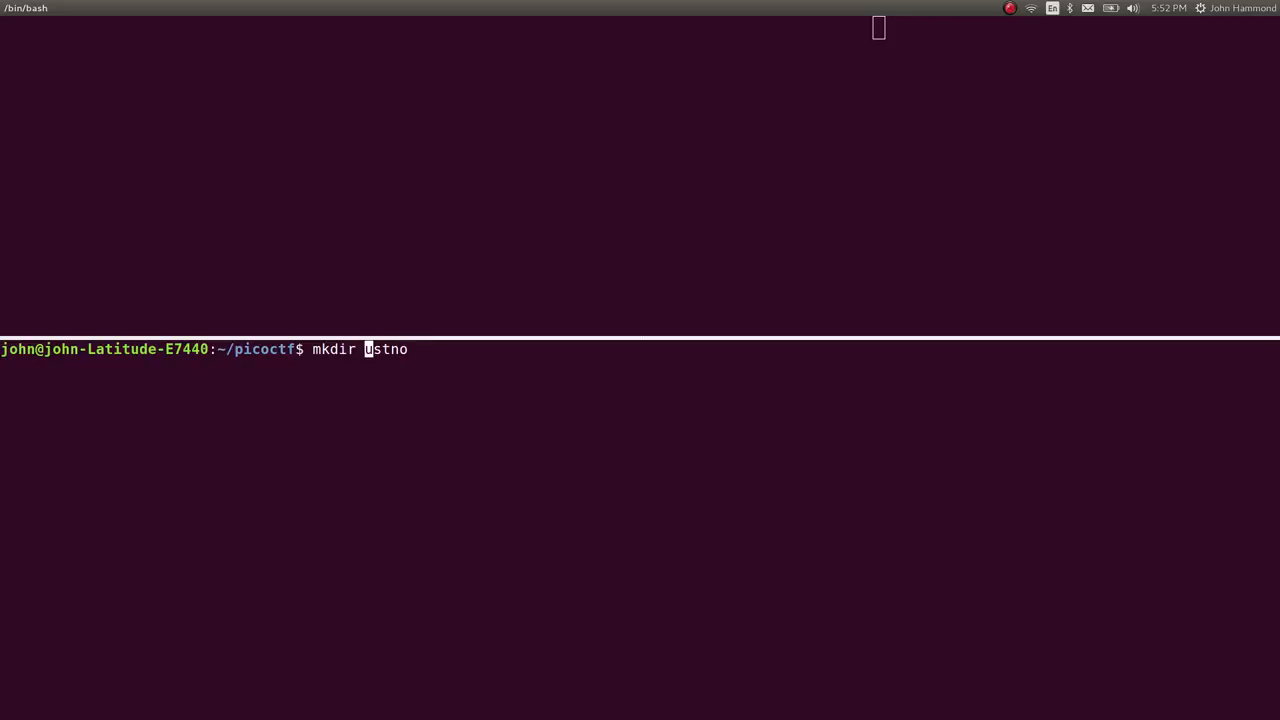
{"action": "type", "text": "_COMPLETE"}
{"action": "type", "text": "nano"}
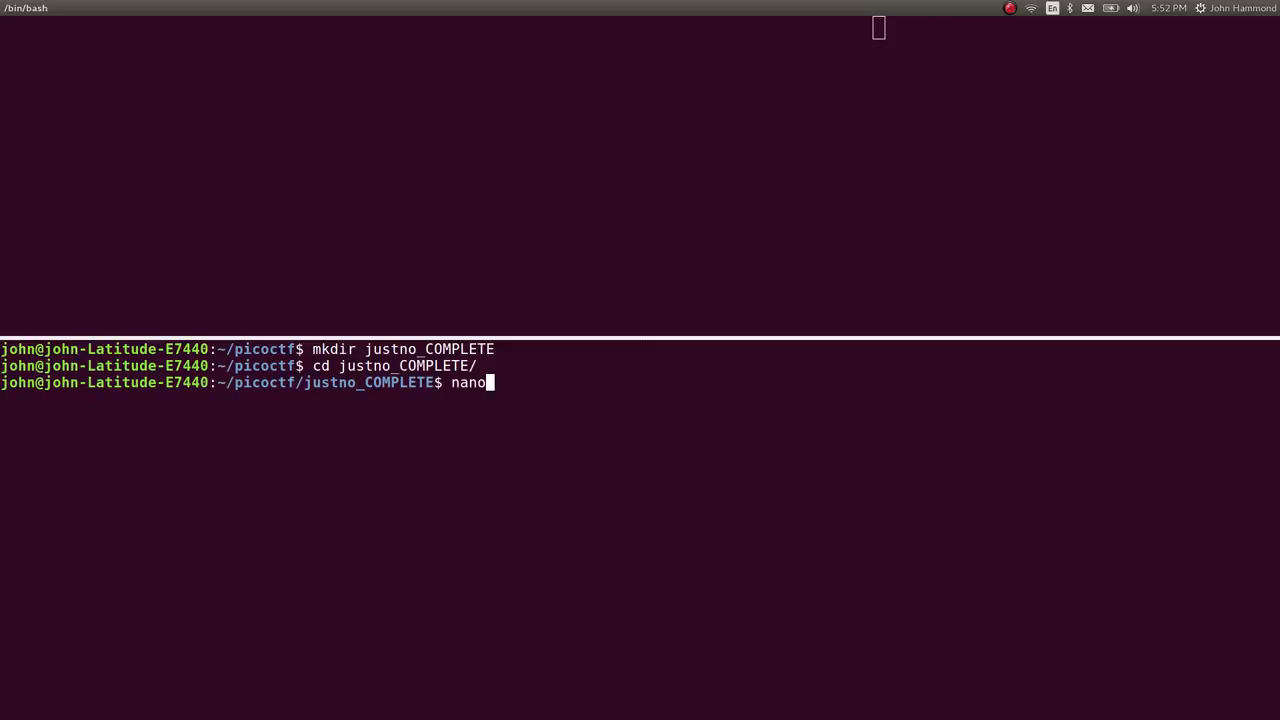
{"action": "type", "text": "flag.txt"}
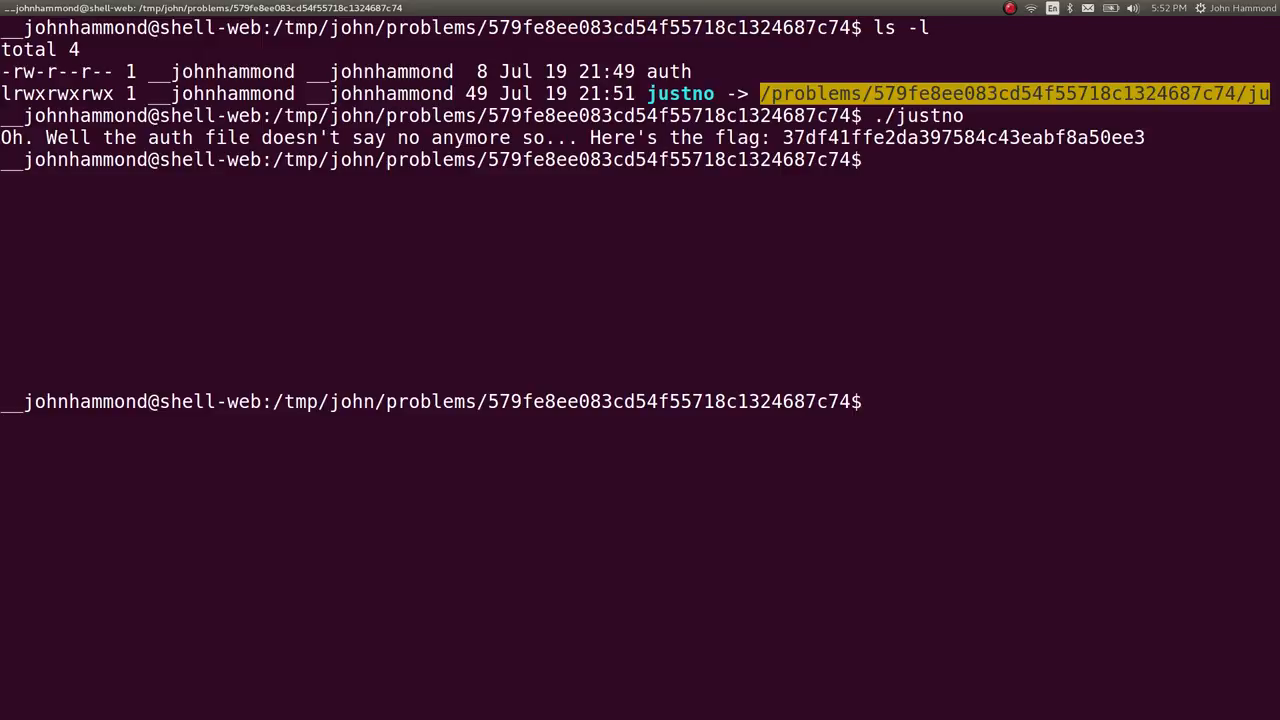
Switch from the terminal to the Sublime Text window showing SUPPORTERS.txt
{"action": "key", "text": "alt+tab"}
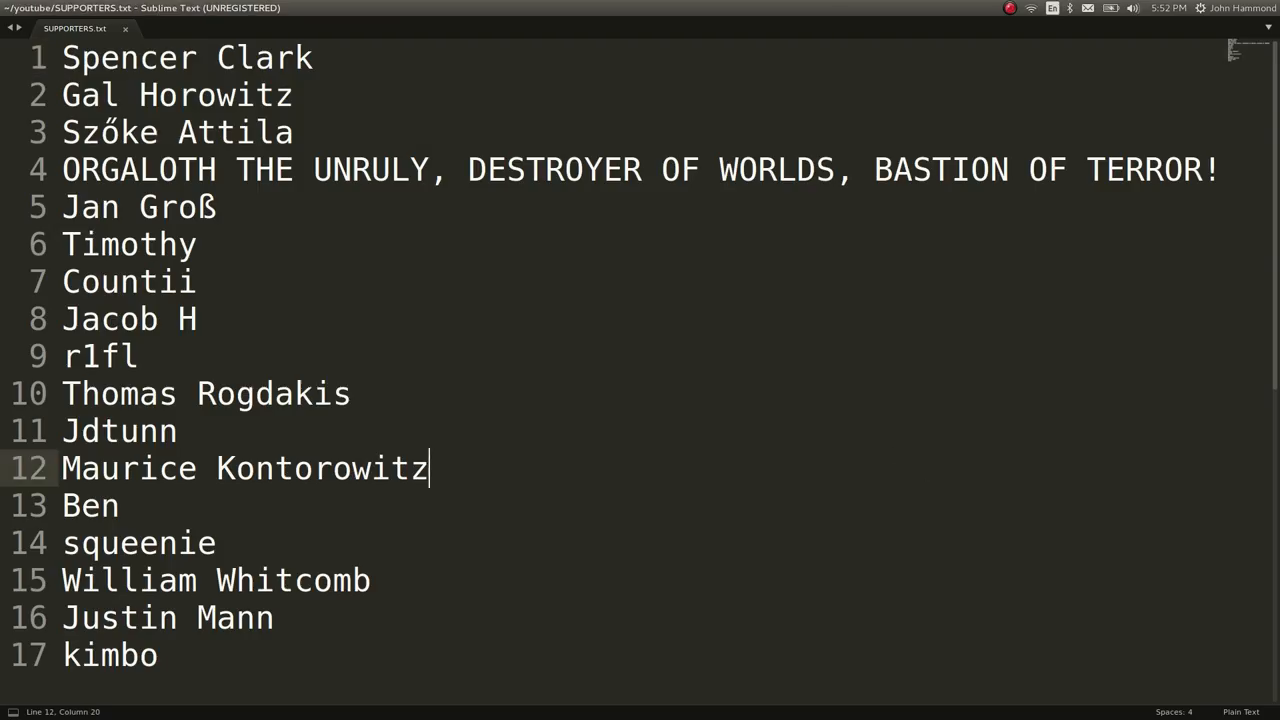
Add a new line after kimbo in SUPPORTERS.txt and begin typing 'plz su'
{"action": "key", "text": "ctrl+a"}
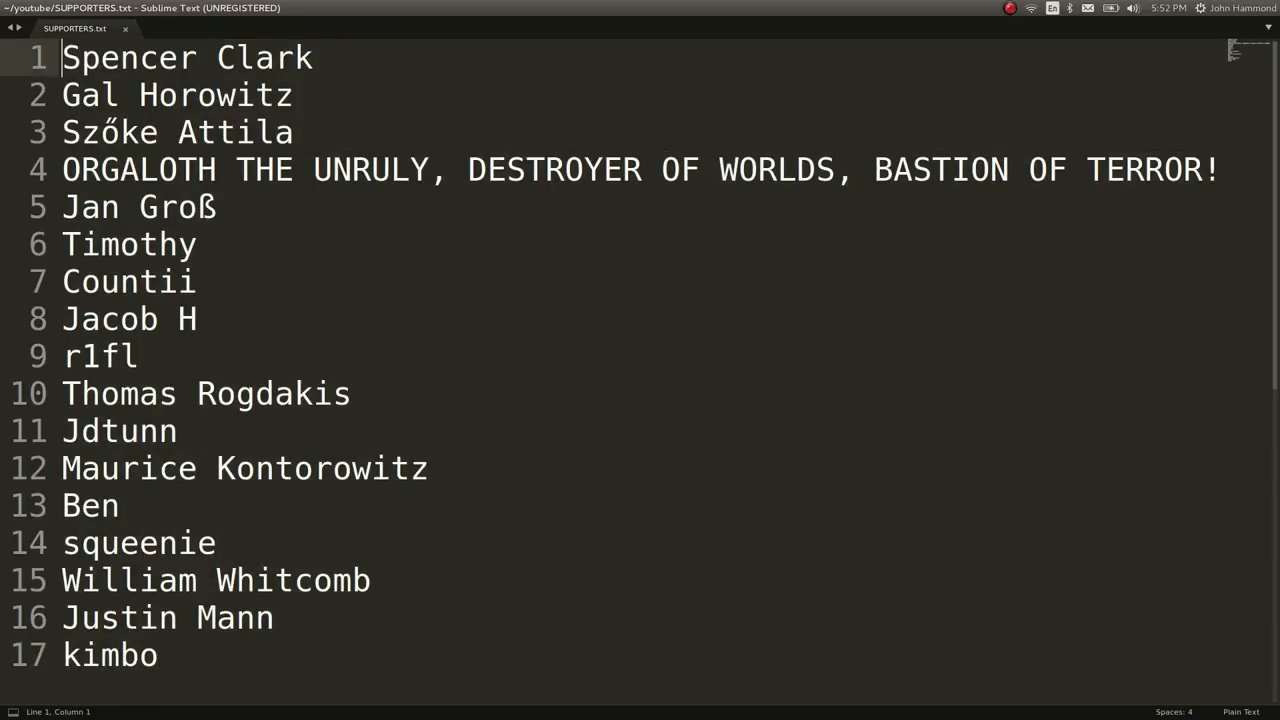
{"action": "left_click_drag", "start_coordinate": [62, 57], "coordinate": [62, 207]}
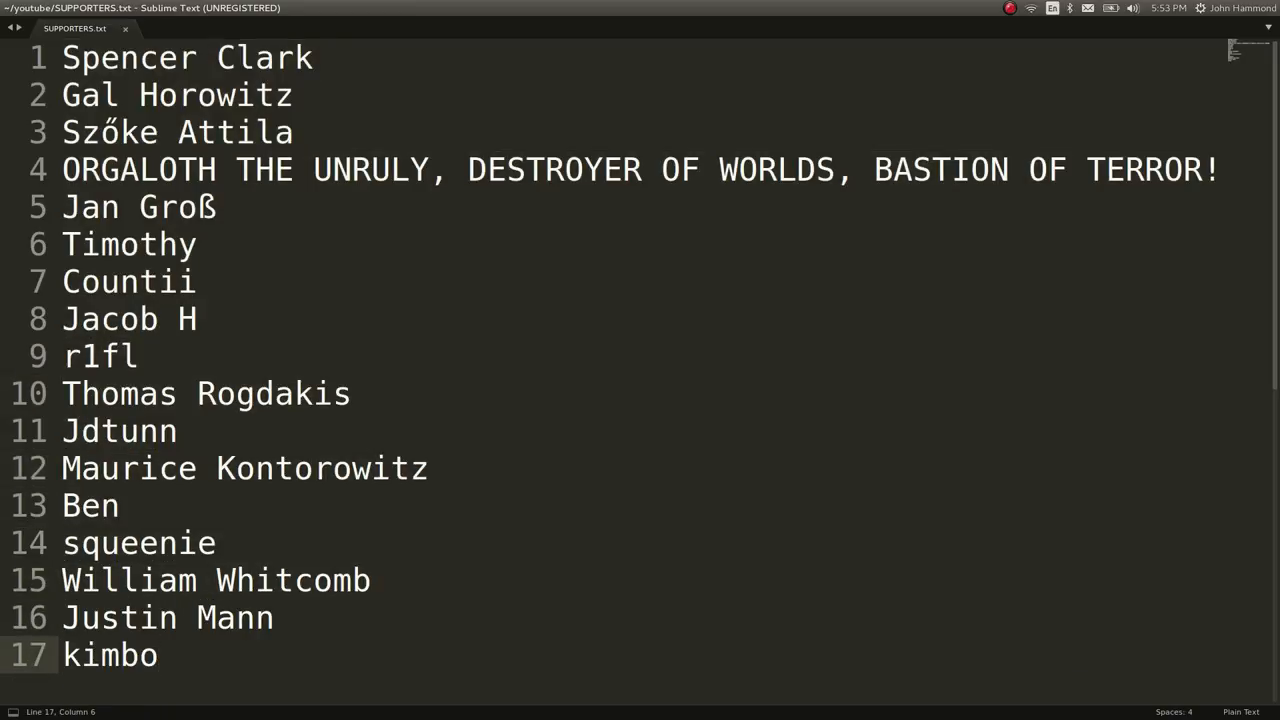
{"action": "left_click", "coordinate": [155, 655]}
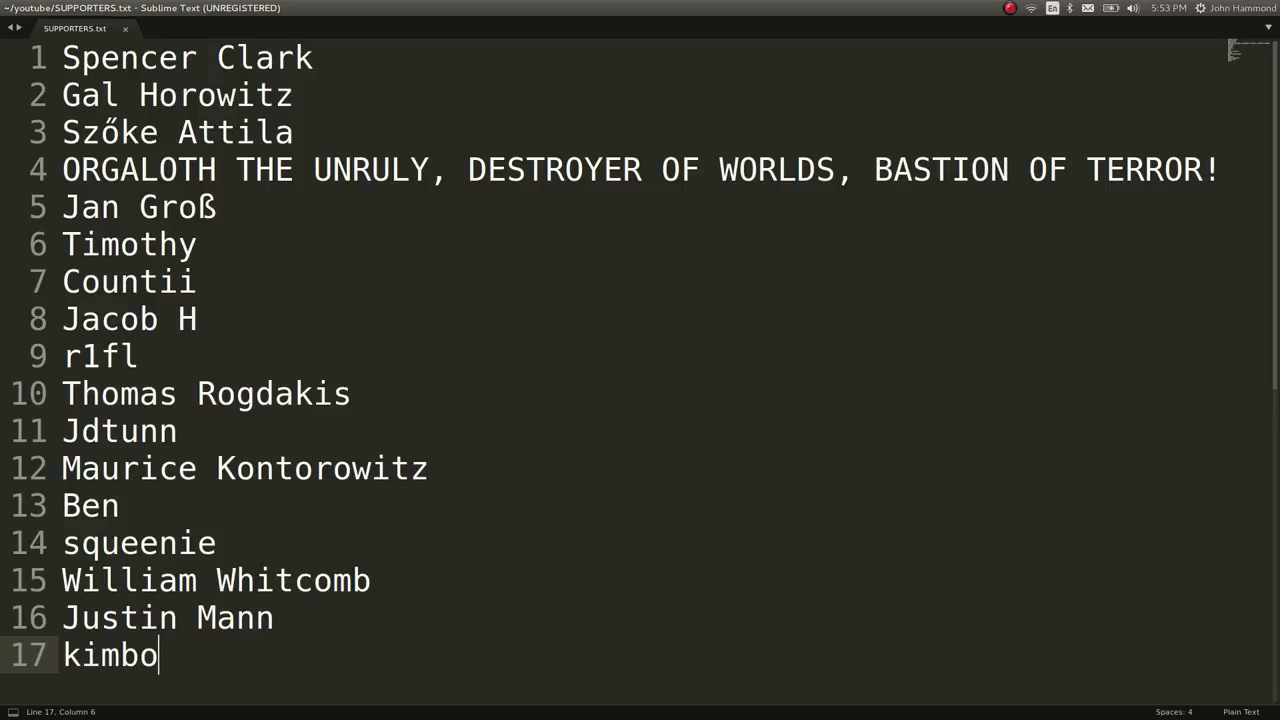
{"action": "type", "text": "plz su"}
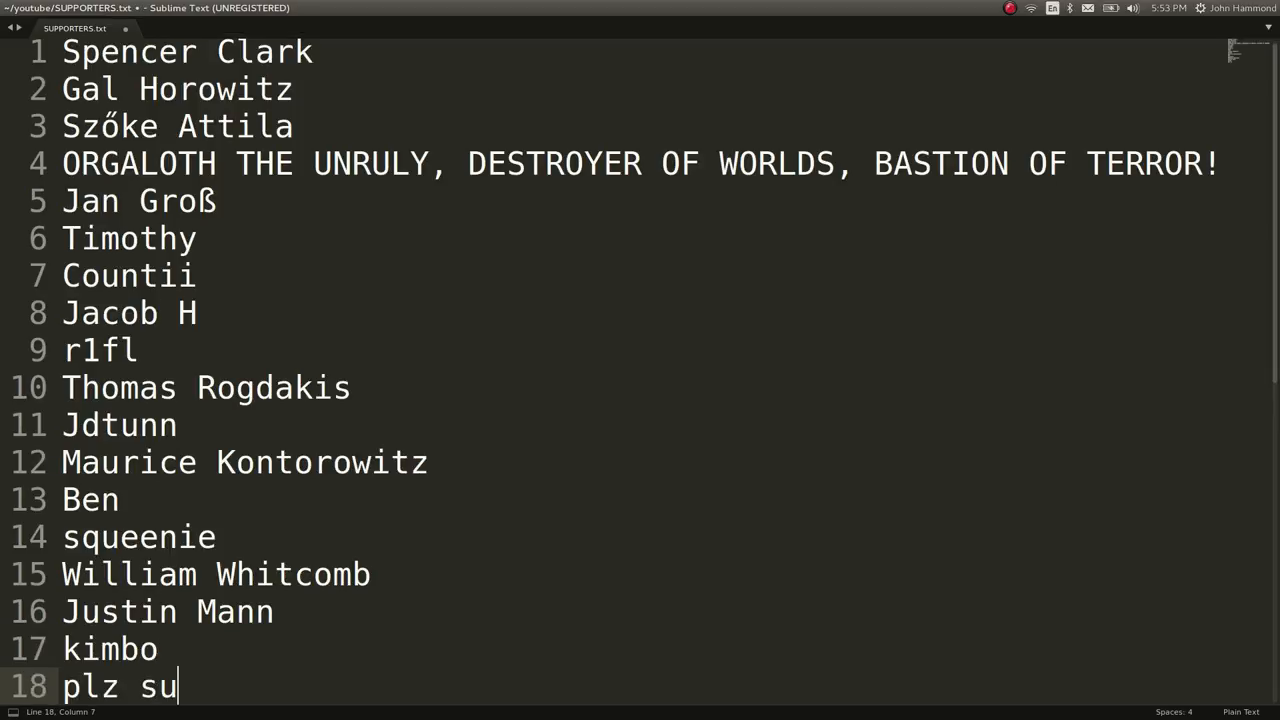